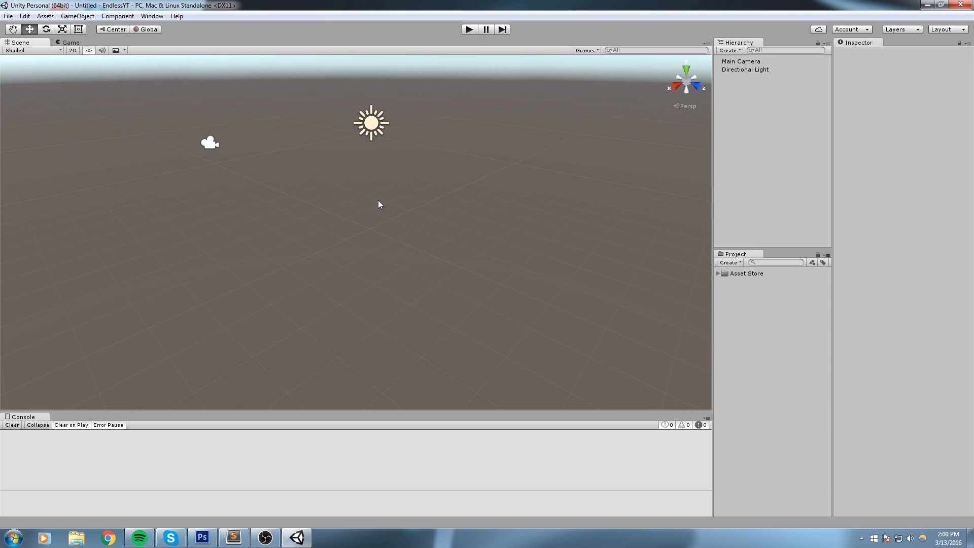
{"action": "mouse_move", "coordinate": [434, 201]}
{"action": "type", "text": "G"}
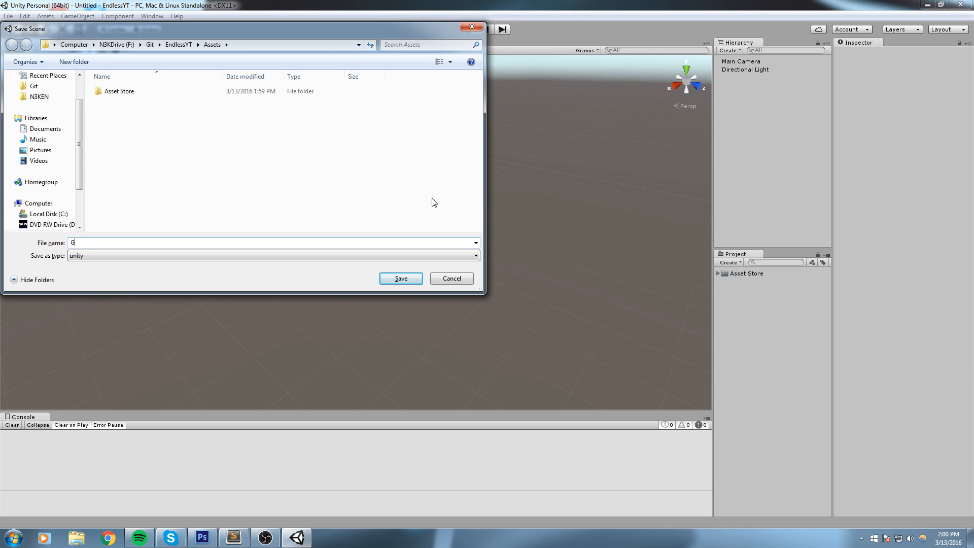
Save the scene as Game and move it into a new Scenes folder.
{"action": "left_click", "coordinate": [400, 279]}
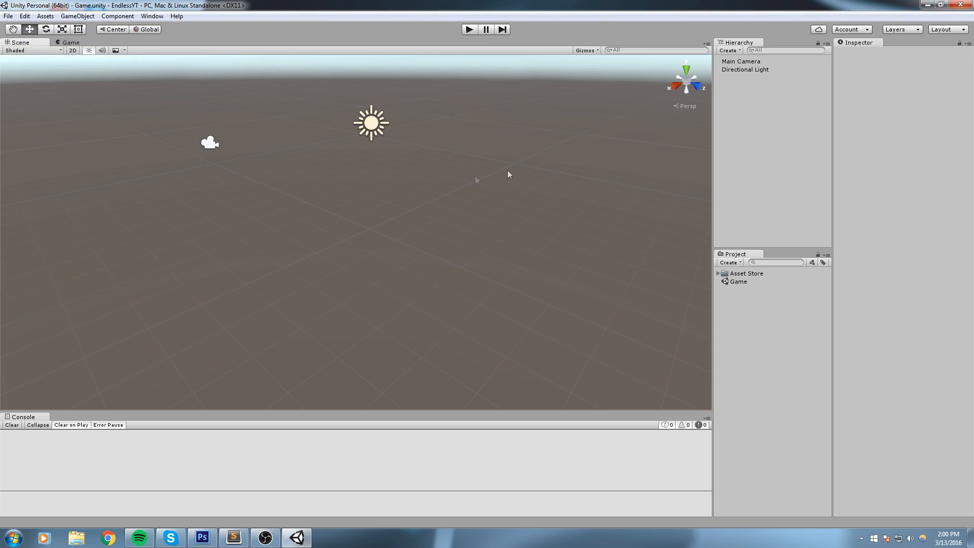
{"action": "left_click", "coordinate": [729, 262]}
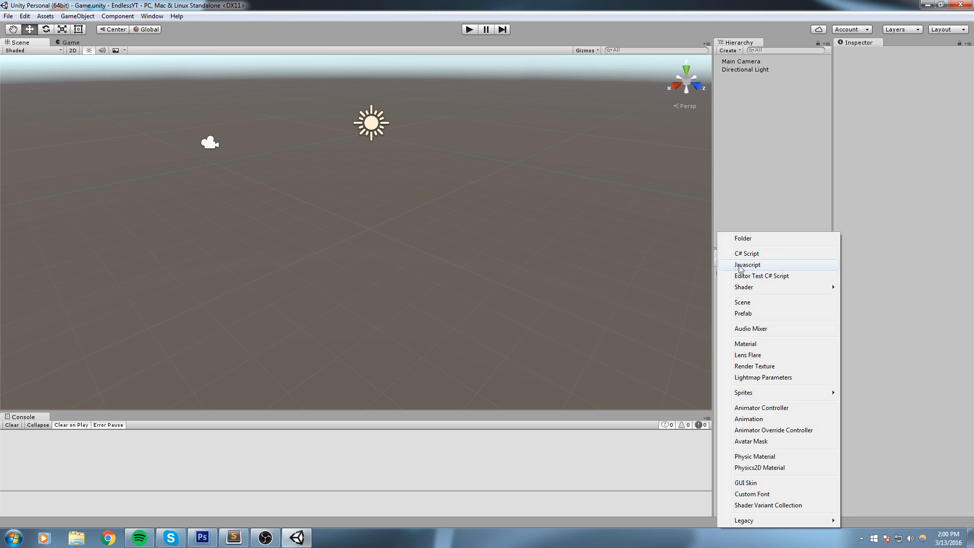
{"action": "left_click", "coordinate": [742, 302]}
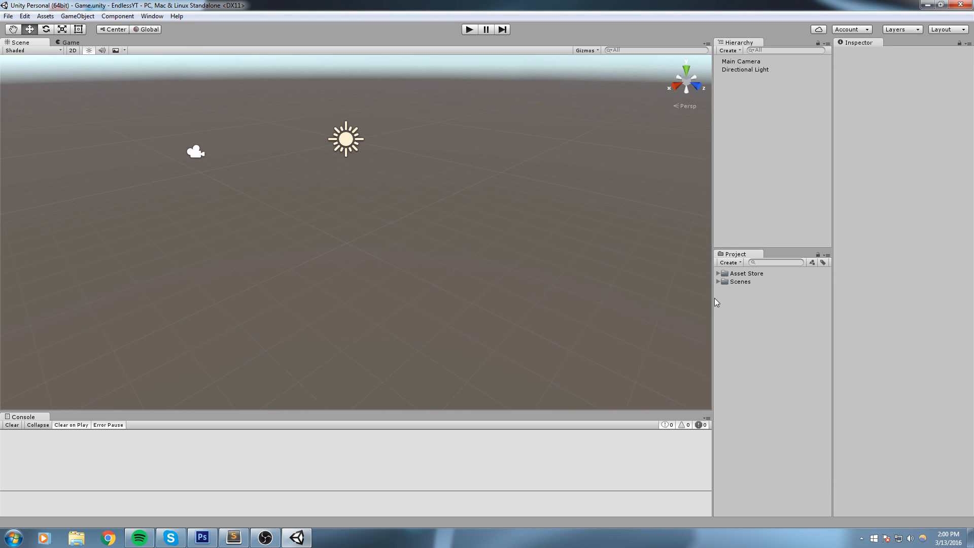
{"action": "left_click", "coordinate": [741, 281]}
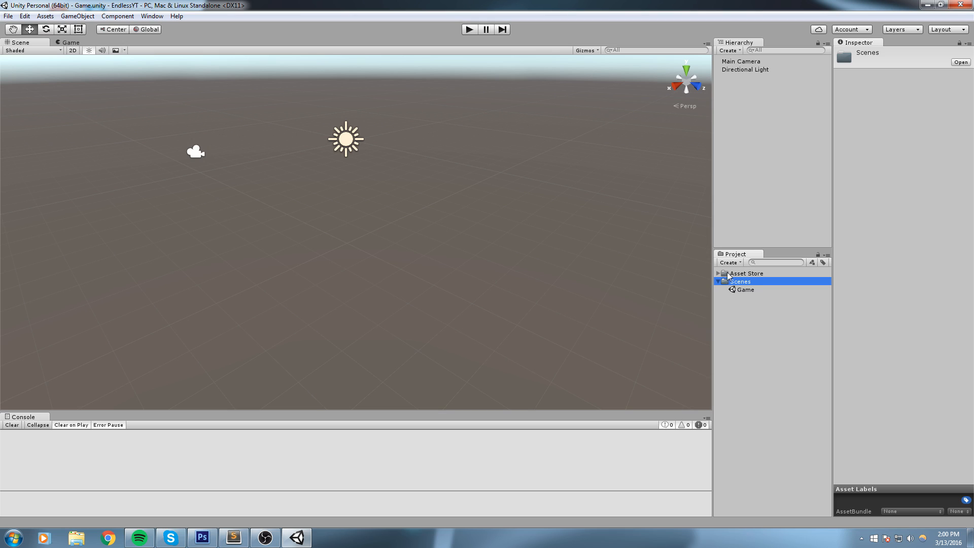
Peek inside the Asset Store folder, then collapse it again.
{"action": "left_click", "coordinate": [746, 273]}
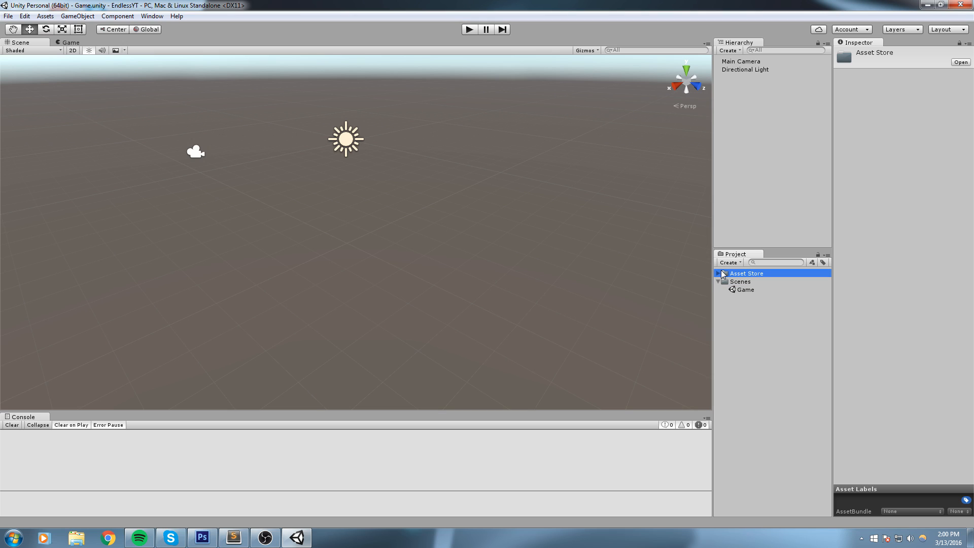
{"action": "left_click", "coordinate": [719, 273]}
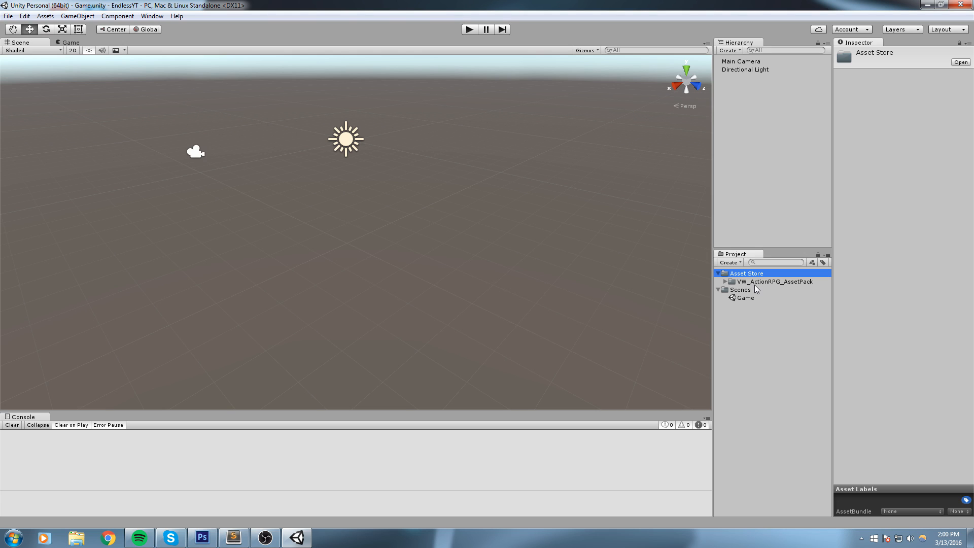
{"action": "left_click", "coordinate": [652, 212]}
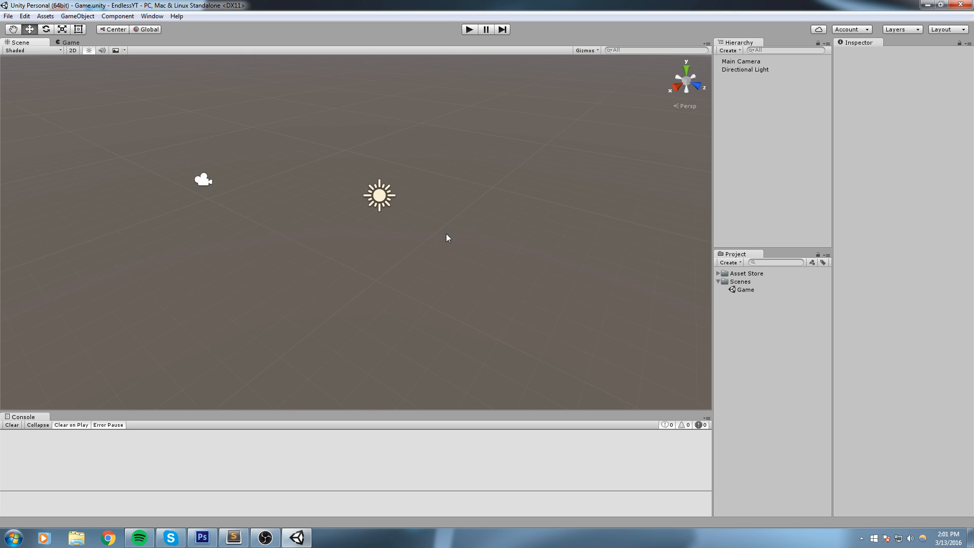
Add a capsule named Player to the scene and tag it Player.
{"action": "left_click", "coordinate": [77, 16]}
{"action": "type", "text": "Player"}
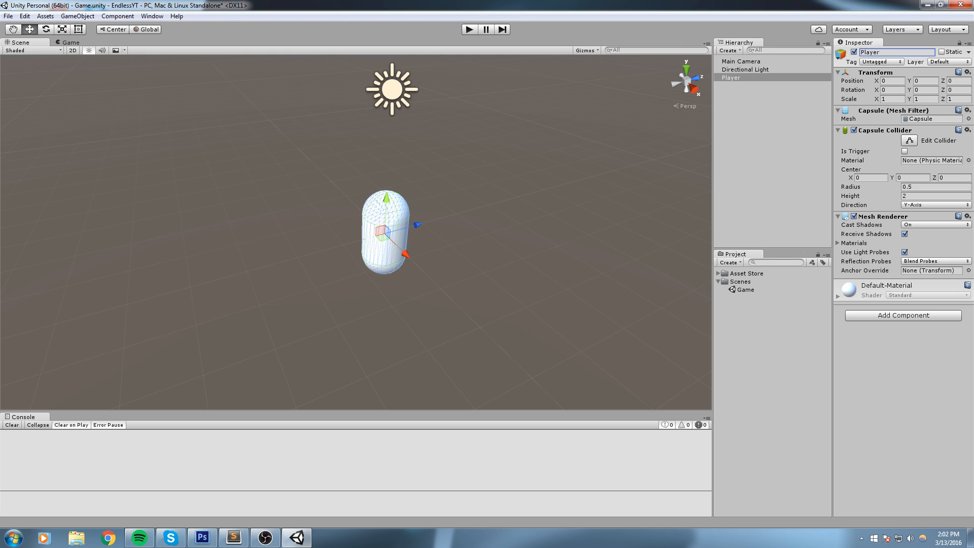
{"action": "left_click", "coordinate": [879, 62]}
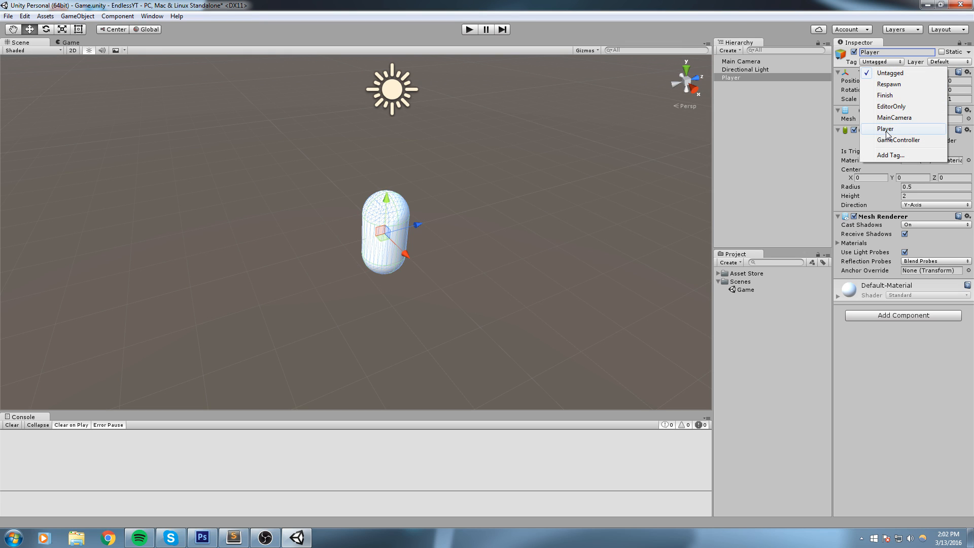
{"action": "left_click", "coordinate": [885, 129]}
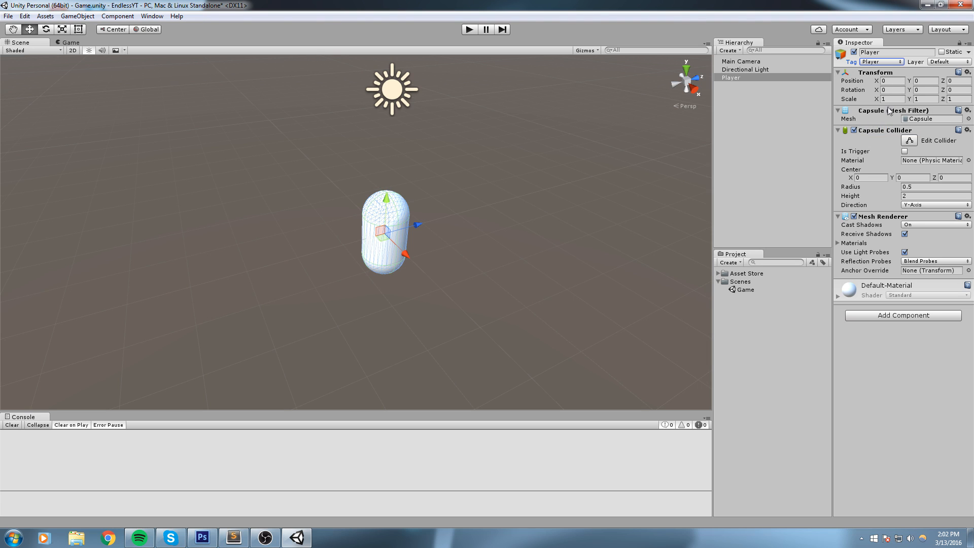
Replace Player's Capsule Collider with a Character Controller and hide its mesh renderer.
{"action": "left_click", "coordinate": [838, 110]}
{"action": "type", "text": "Char"}
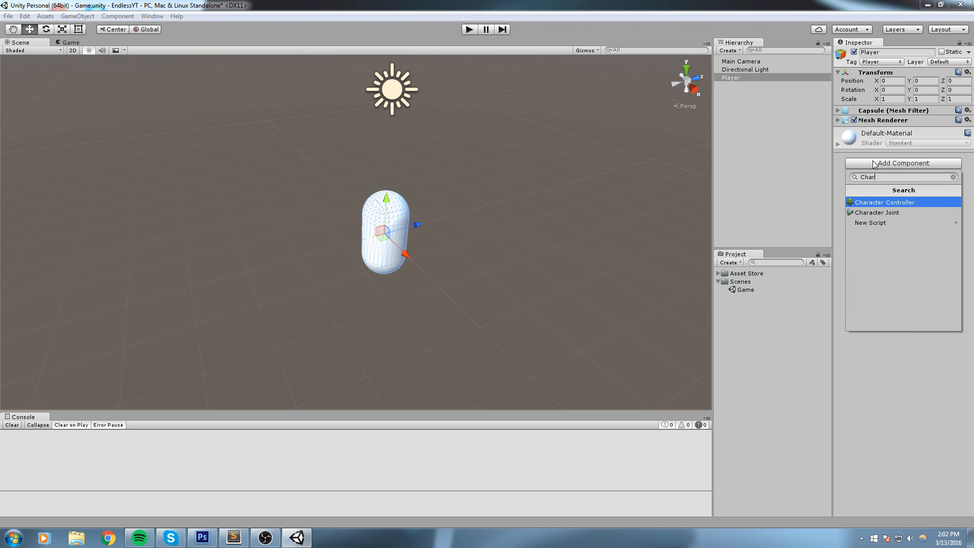
{"action": "left_click", "coordinate": [885, 202]}
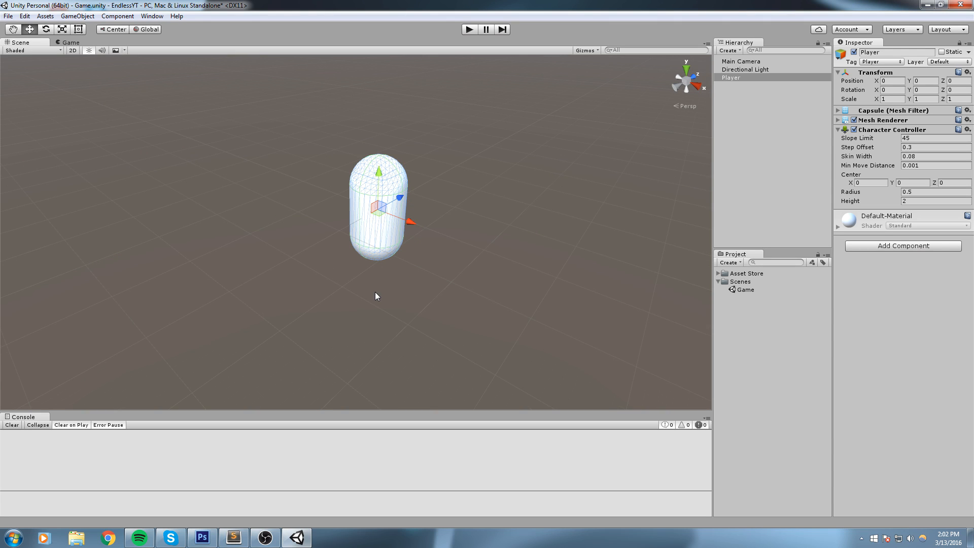
{"action": "left_click", "coordinate": [855, 120]}
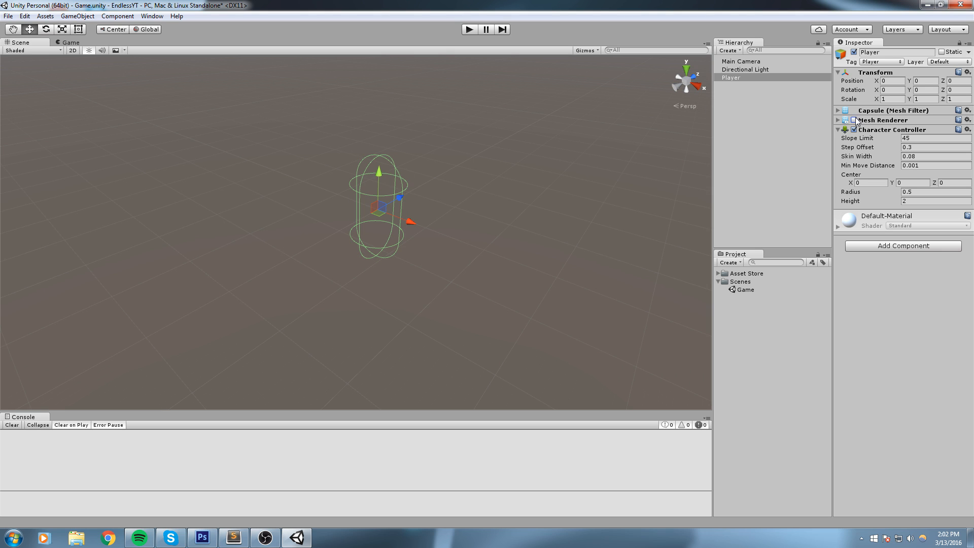
{"action": "left_click_drag", "start_coordinate": [377, 199], "coordinate": [267, 243]}
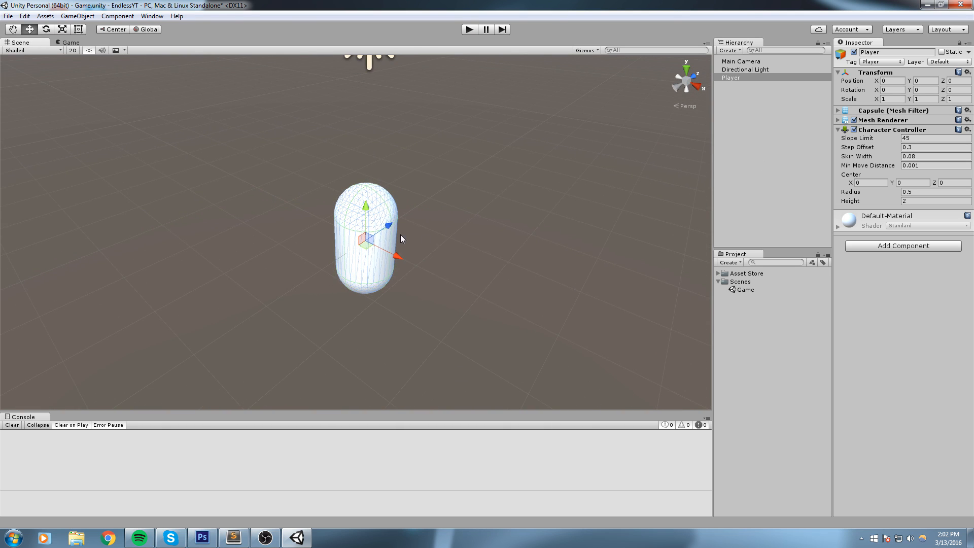
{"action": "mouse_move", "coordinate": [510, 231]}
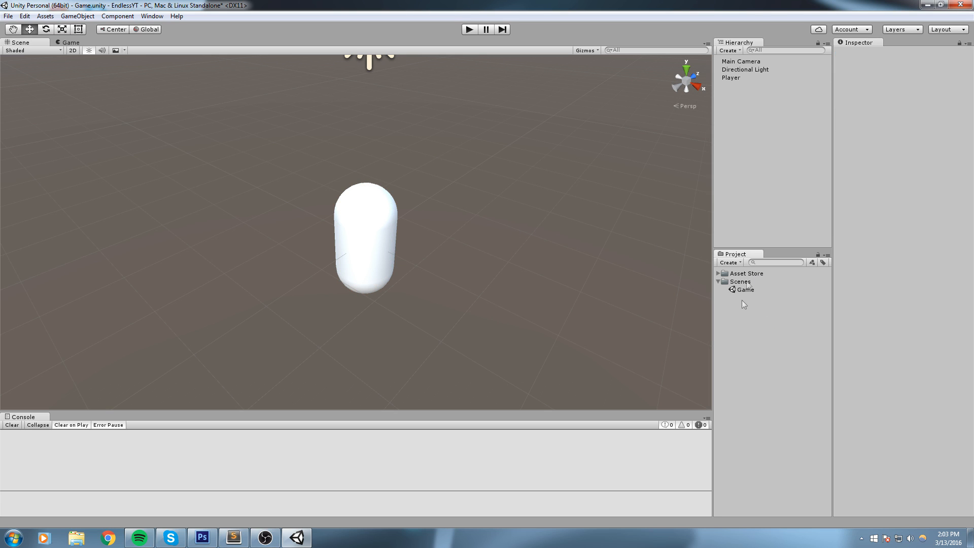
Create a Scripts folder holding a new C# script named PlayerMotor.
{"action": "right_click", "coordinate": [744, 303]}
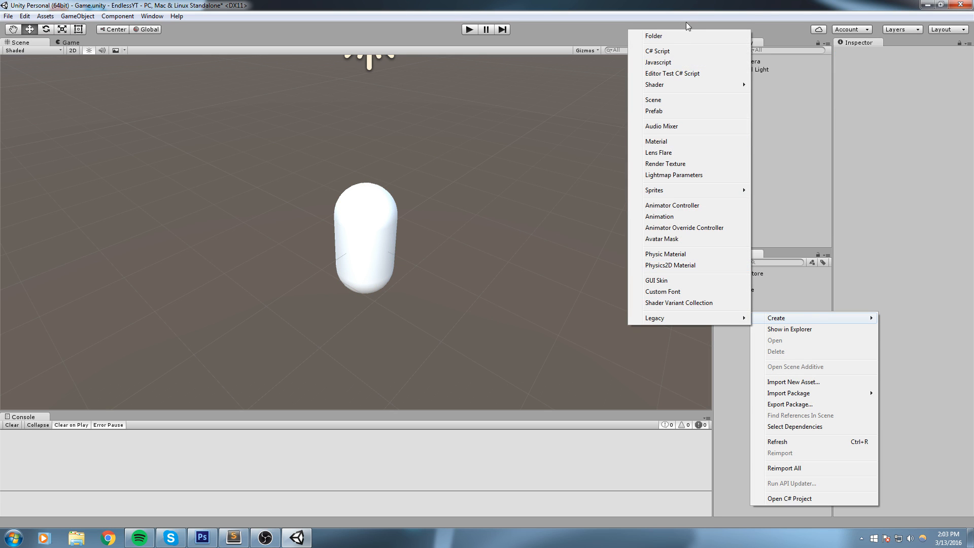
{"action": "left_click", "coordinate": [658, 51]}
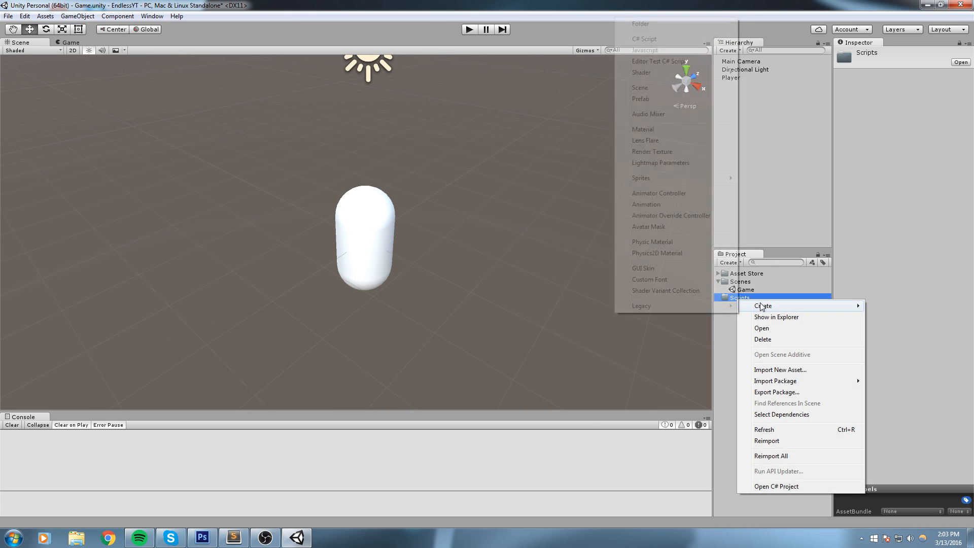
{"action": "mouse_move", "coordinate": [762, 305]}
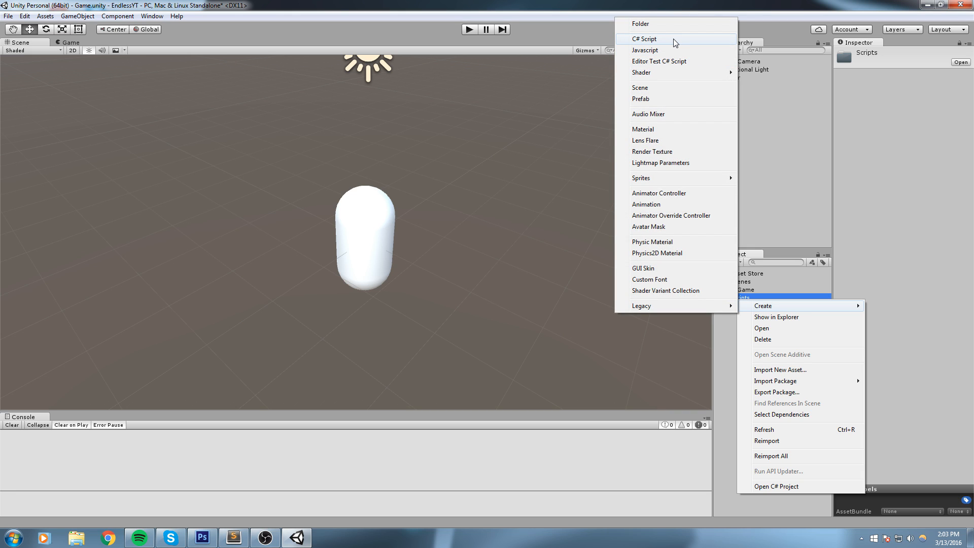
{"action": "left_click", "coordinate": [646, 39]}
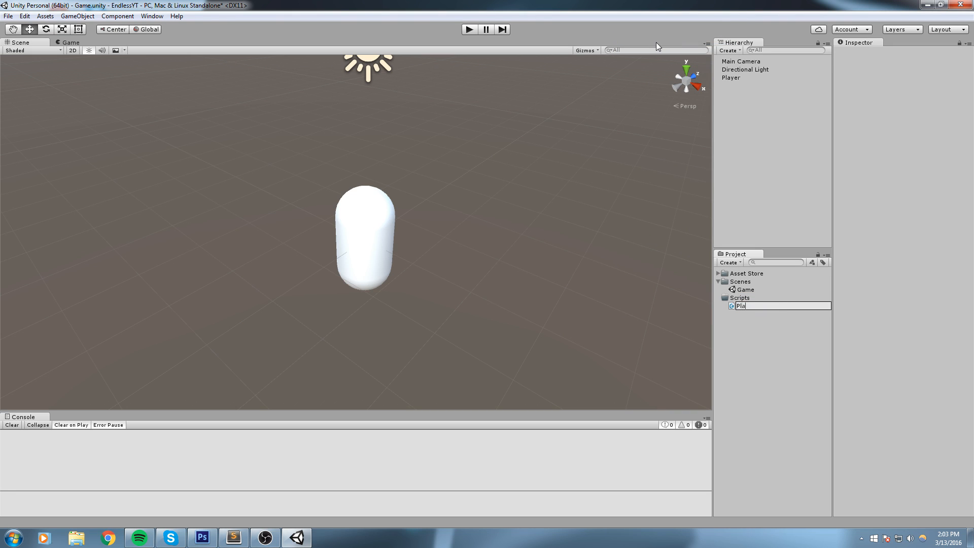
{"action": "key", "text": "Return"}
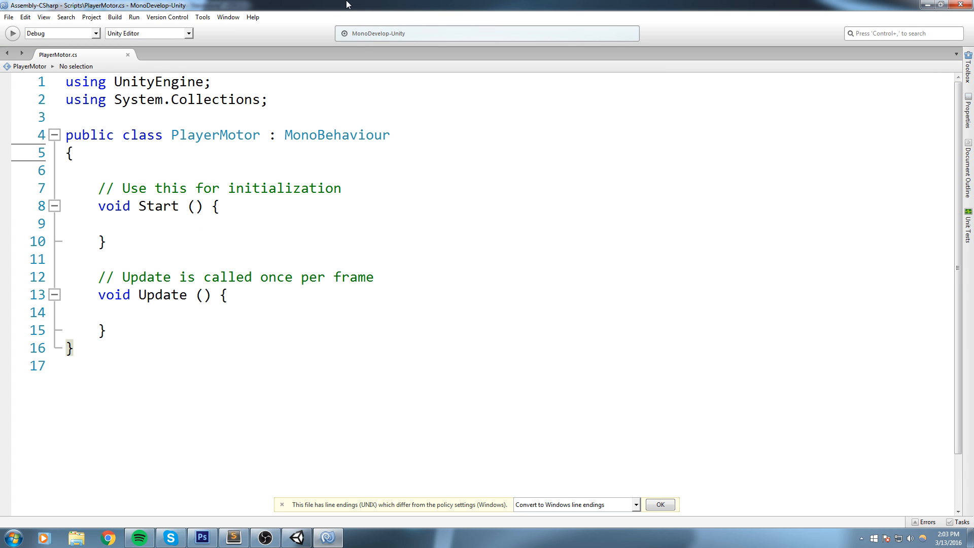
Return to Unity and select Player to review its Character Controller settings.
{"action": "left_click", "coordinate": [67, 153]}
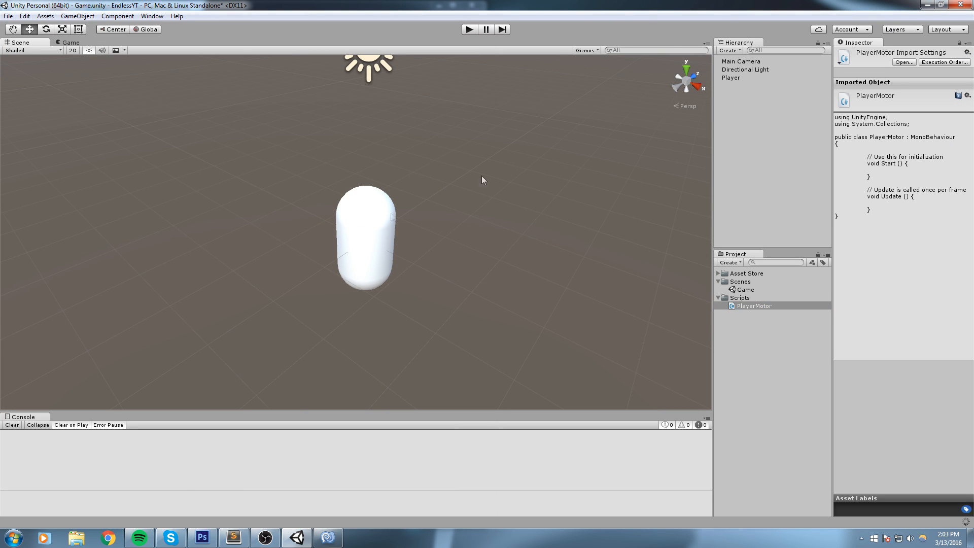
{"action": "left_click", "coordinate": [731, 78]}
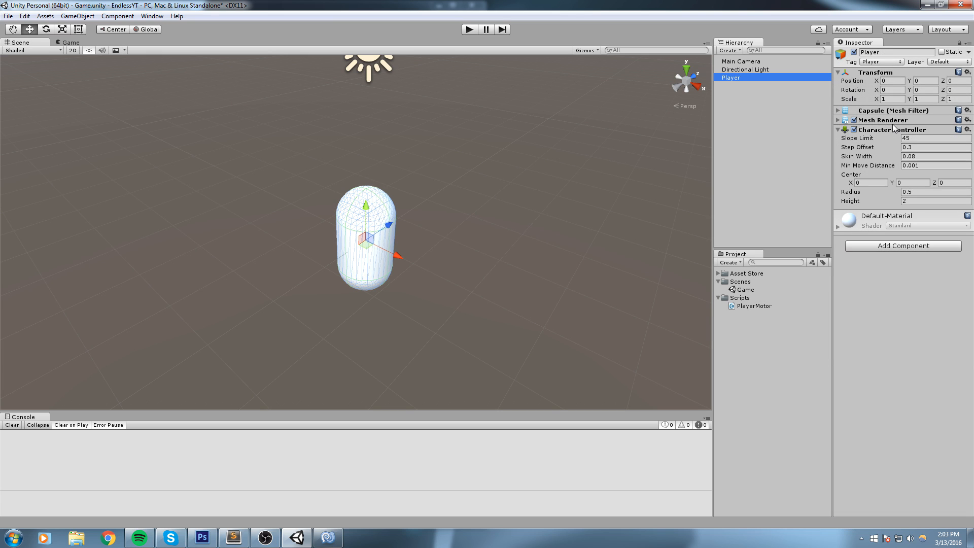
{"action": "mouse_move", "coordinate": [887, 140]}
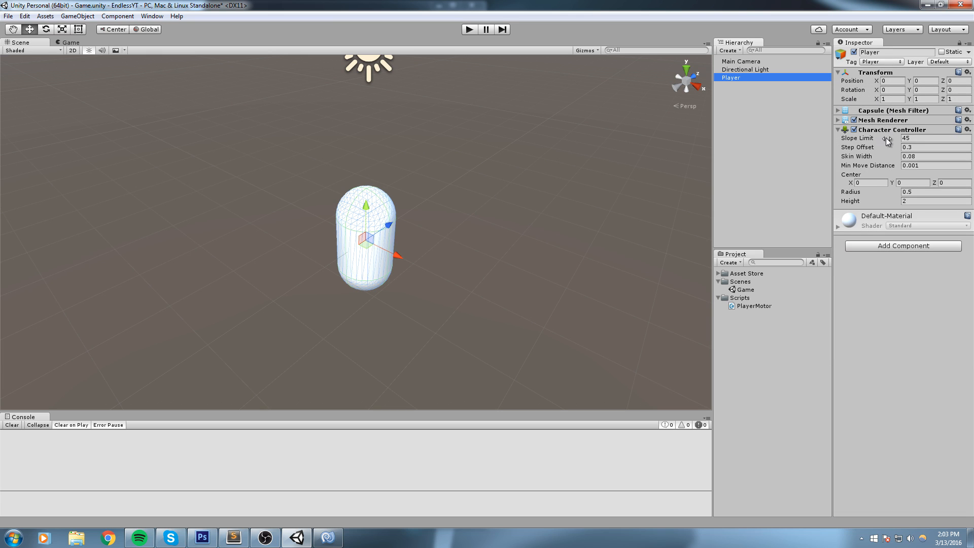
{"action": "left_click", "coordinate": [839, 129]}
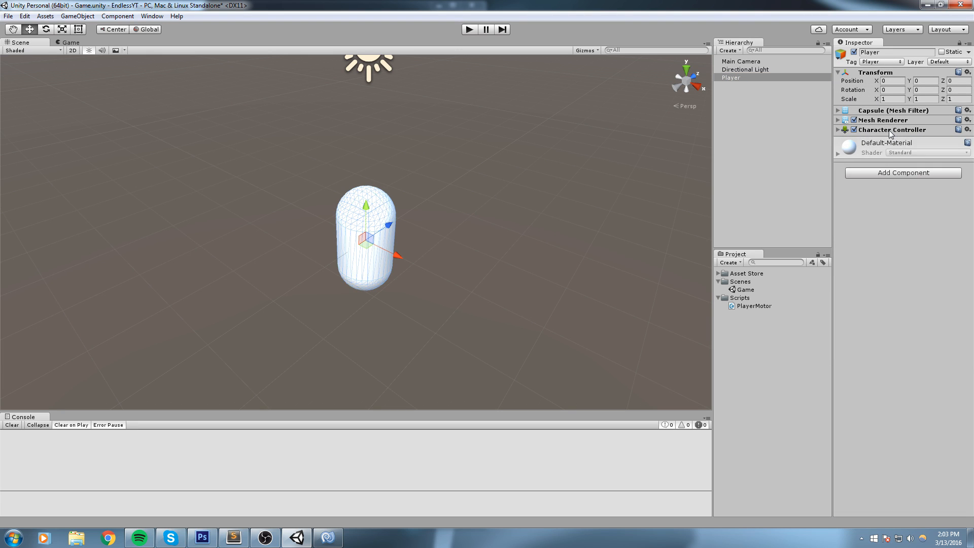
{"action": "left_click", "coordinate": [839, 128]}
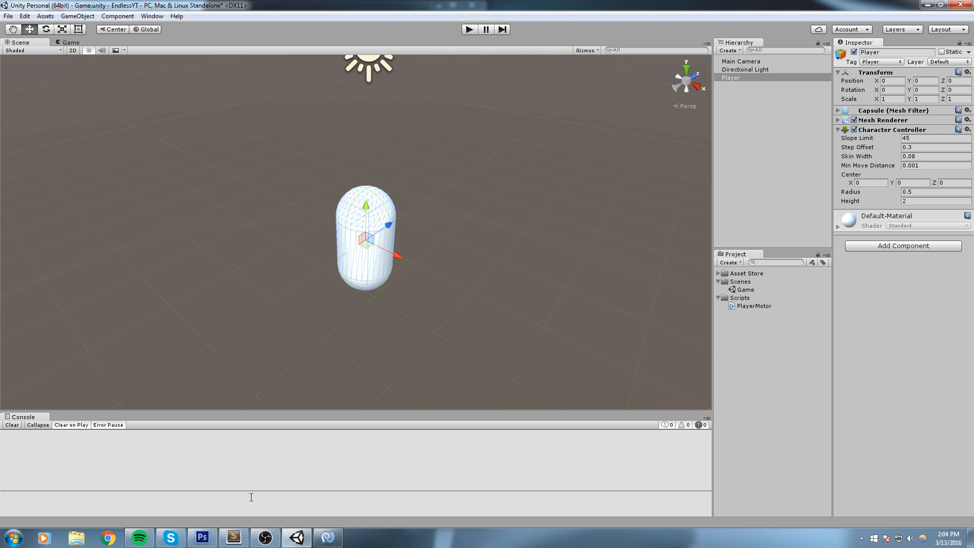
{"action": "mouse_move", "coordinate": [767, 216]}
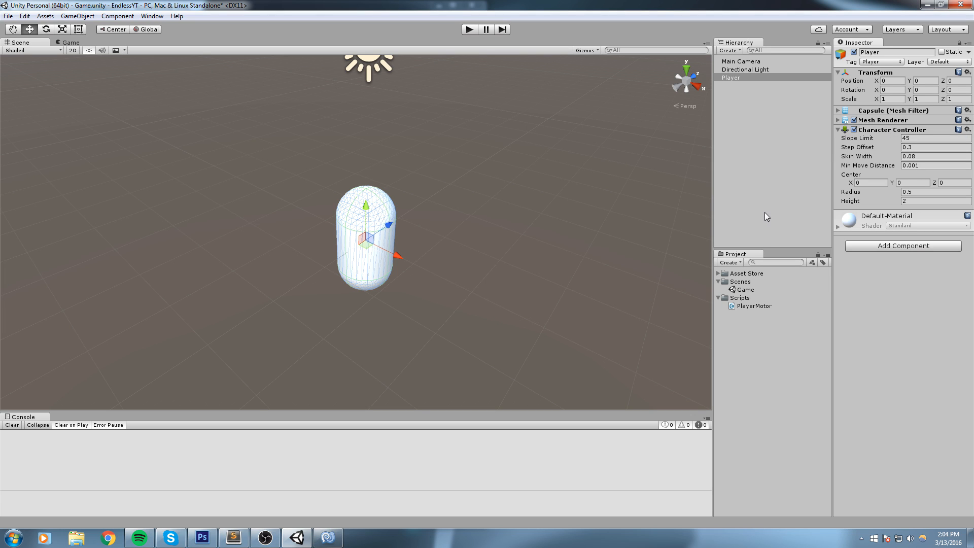
{"action": "mouse_move", "coordinate": [755, 238]}
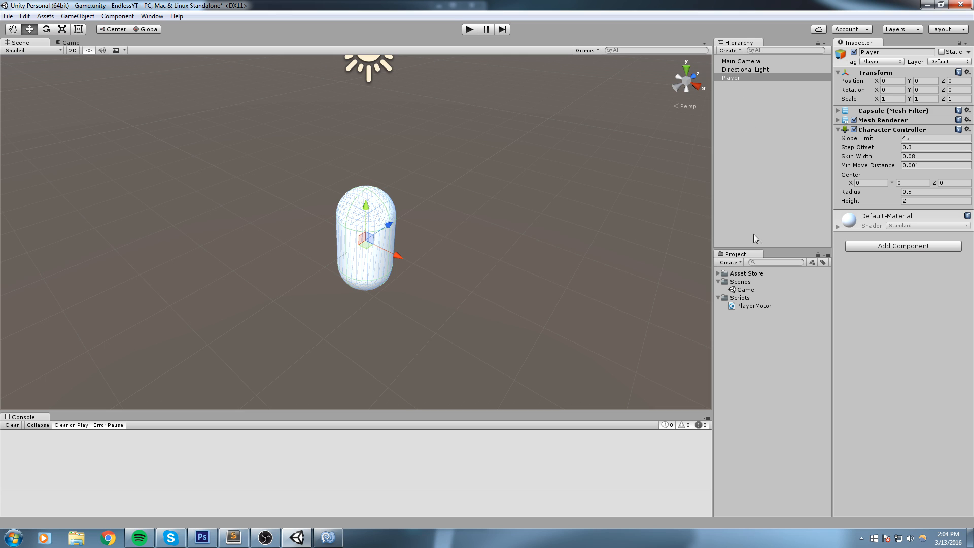
{"action": "mouse_move", "coordinate": [902, 280]}
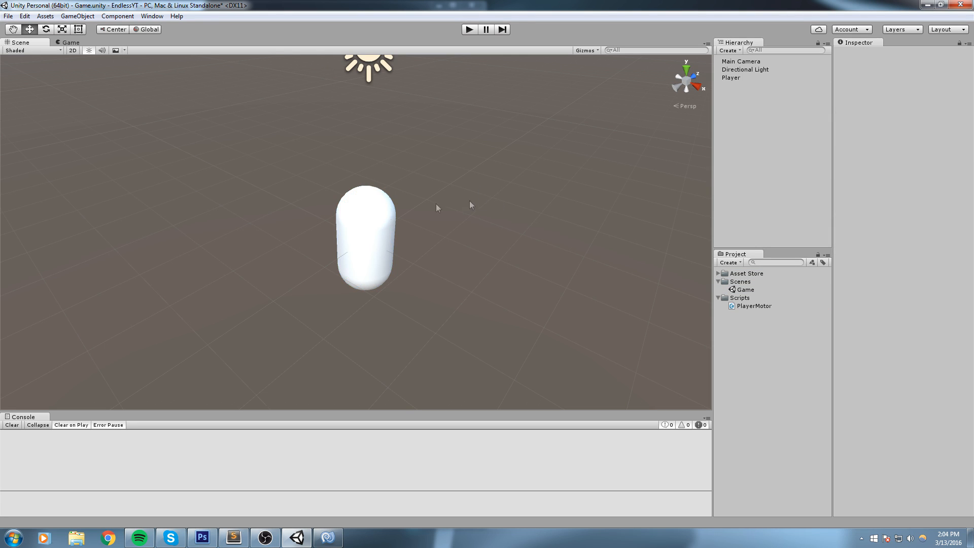
Declare a private CharacterController controller field in PlayerMotor and fold the Character Controller settings.
{"action": "left_click", "coordinate": [731, 77]}
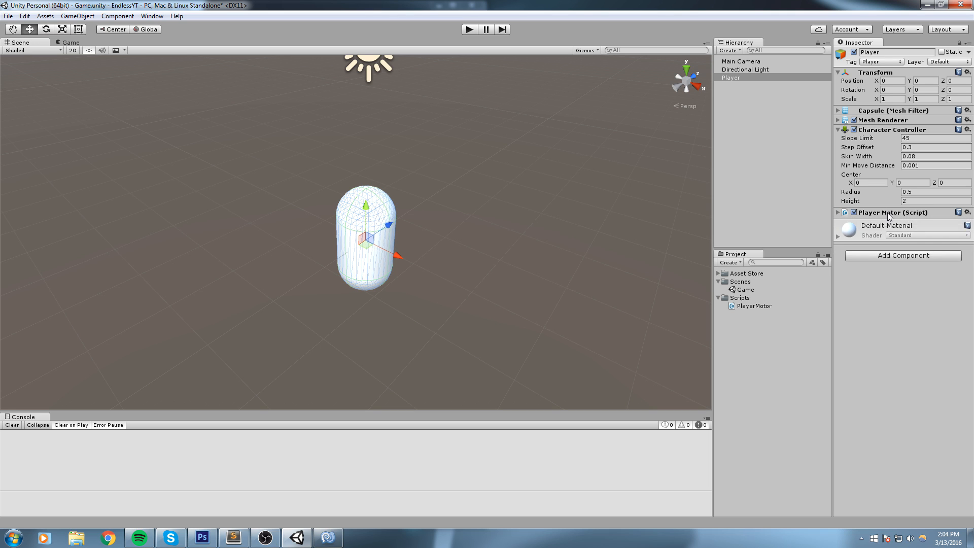
{"action": "double_click", "coordinate": [751, 305]}
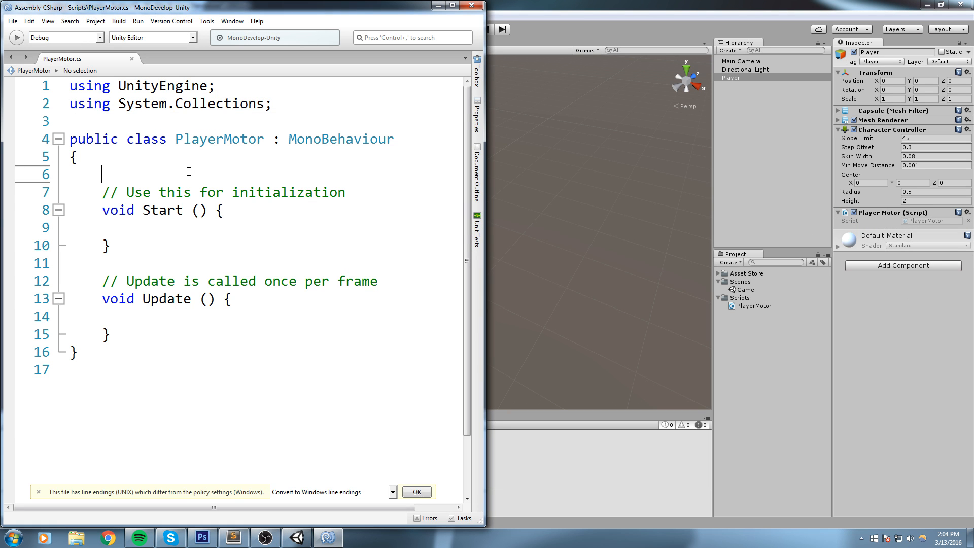
{"action": "type", "text": "private CharacterController controller;"}
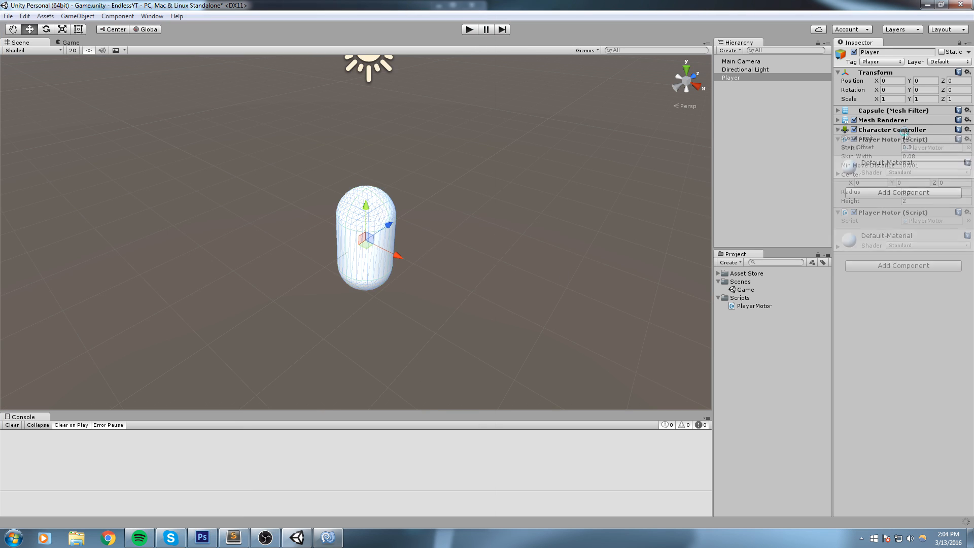
{"action": "left_click", "coordinate": [839, 129]}
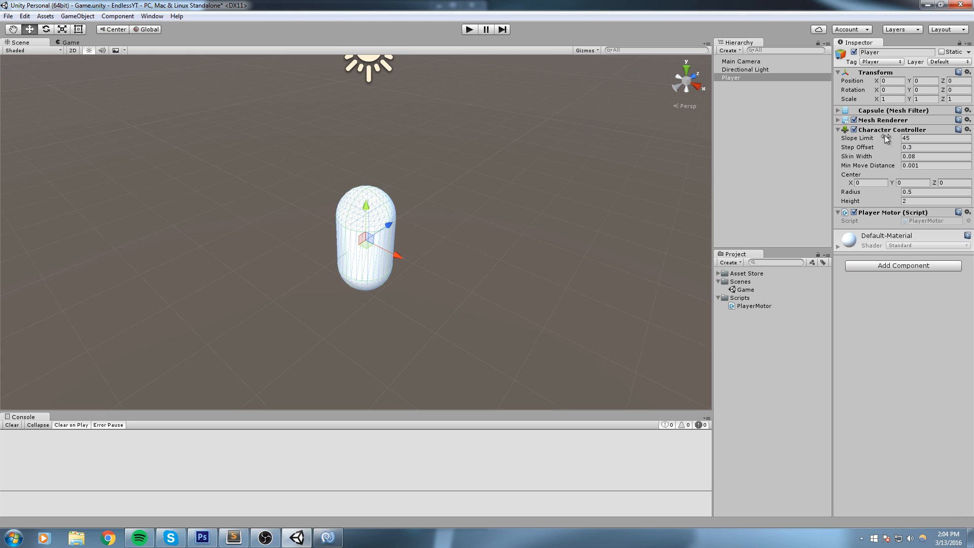
{"action": "left_click", "coordinate": [839, 129]}
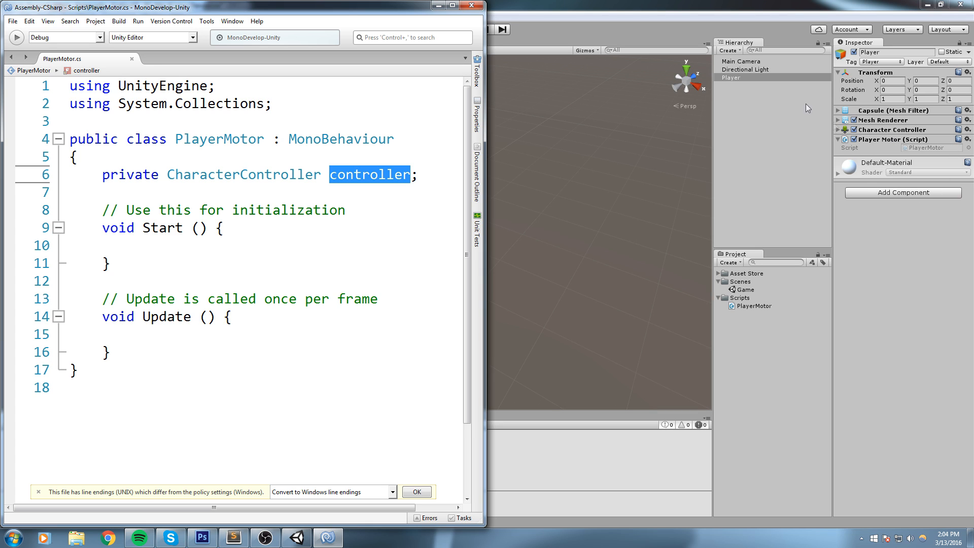
Assign controller = GetComponent<CharacterController>() inside Start.
{"action": "left_click", "coordinate": [203, 247]}
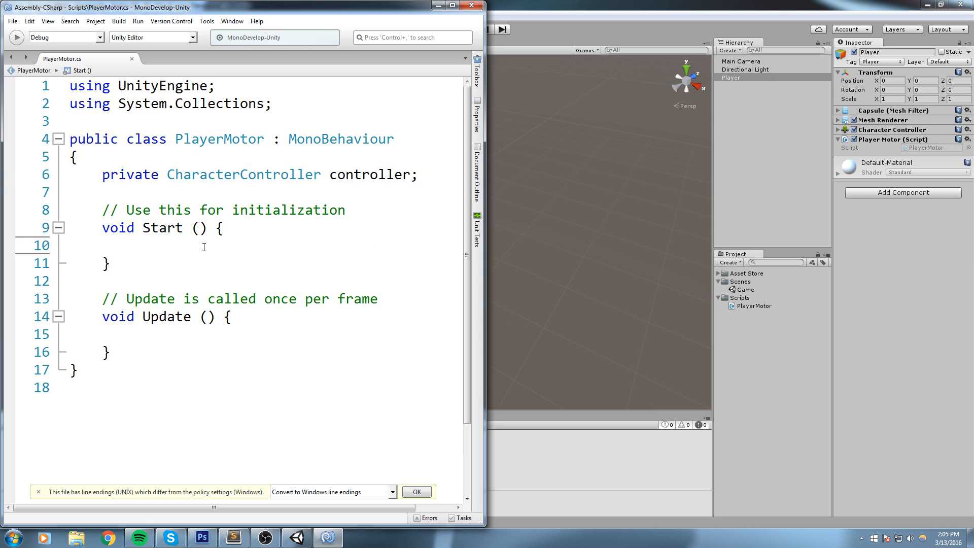
{"action": "type", "text": "controller ="}
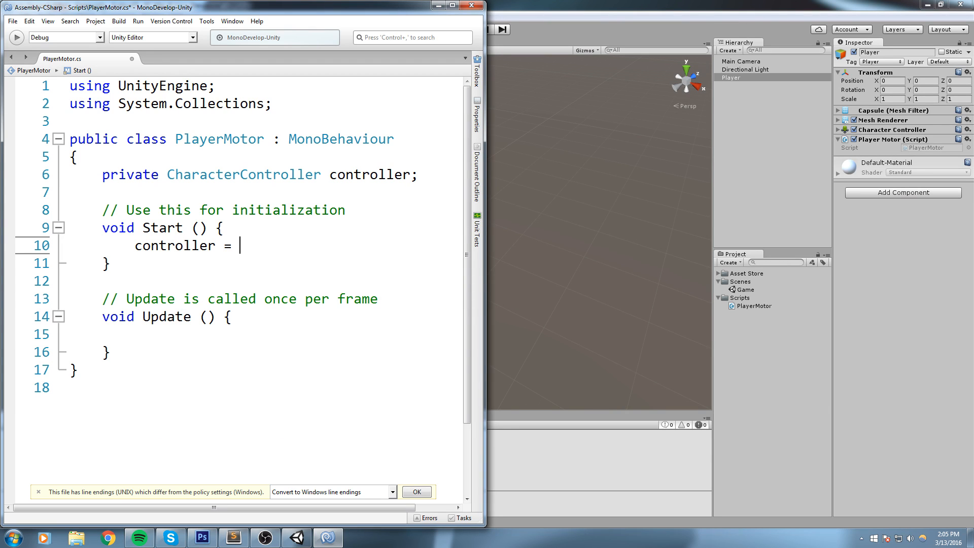
{"action": "type", "text": "GetComponent<CharacterController> ();"}
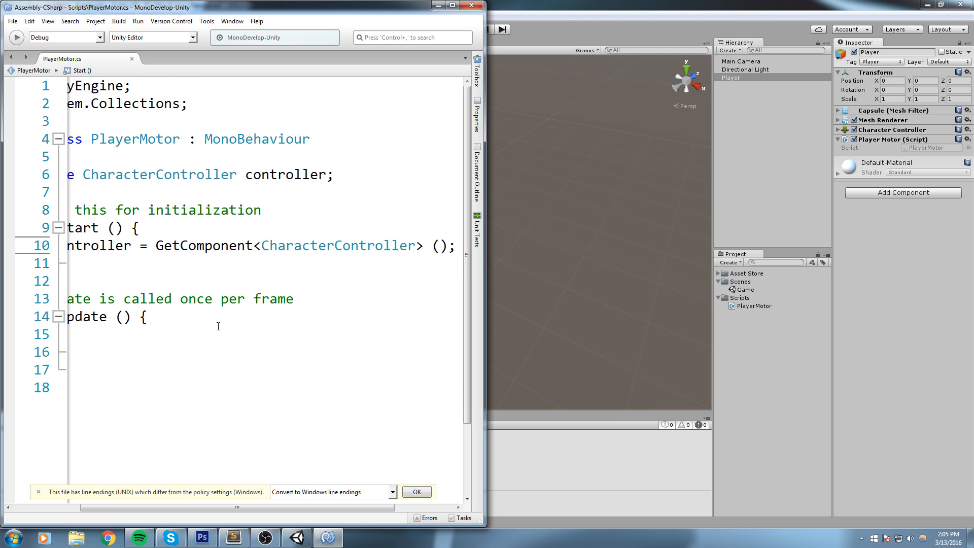
{"action": "left_click", "coordinate": [452, 7]}
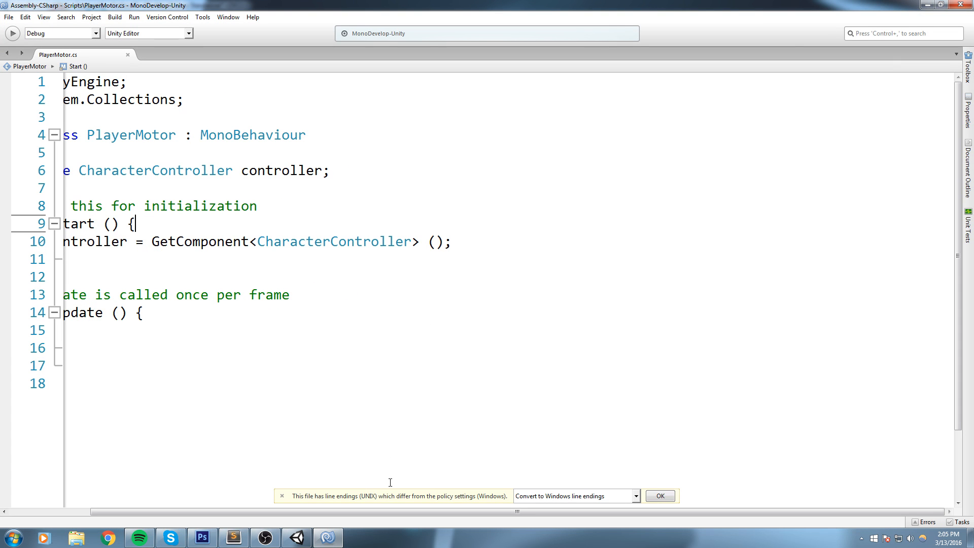
Maximise MonoDevelop and place the cursor inside the Update method.
{"action": "scroll", "scroll_direction": "left", "scroll_amount": 3}
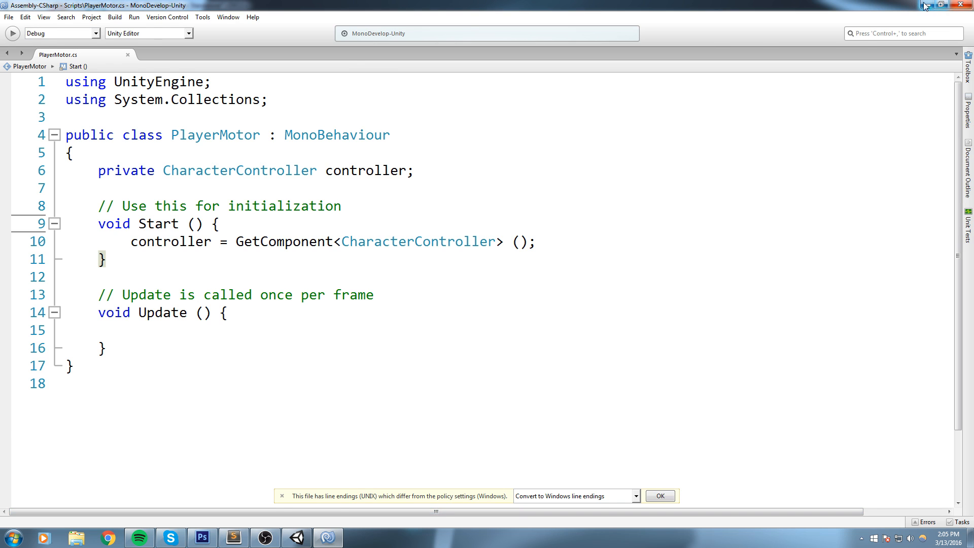
{"action": "left_click", "coordinate": [295, 538]}
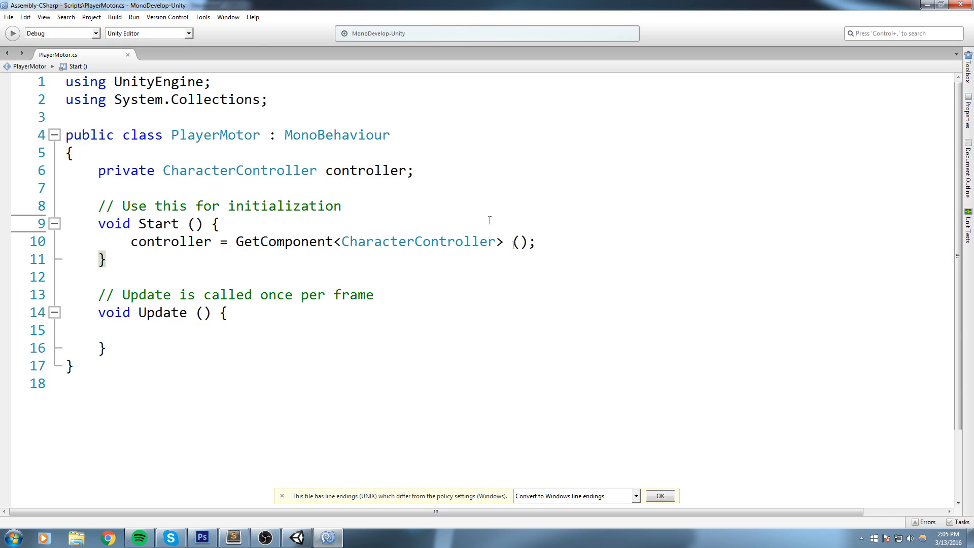
{"action": "double_click", "coordinate": [366, 171]}
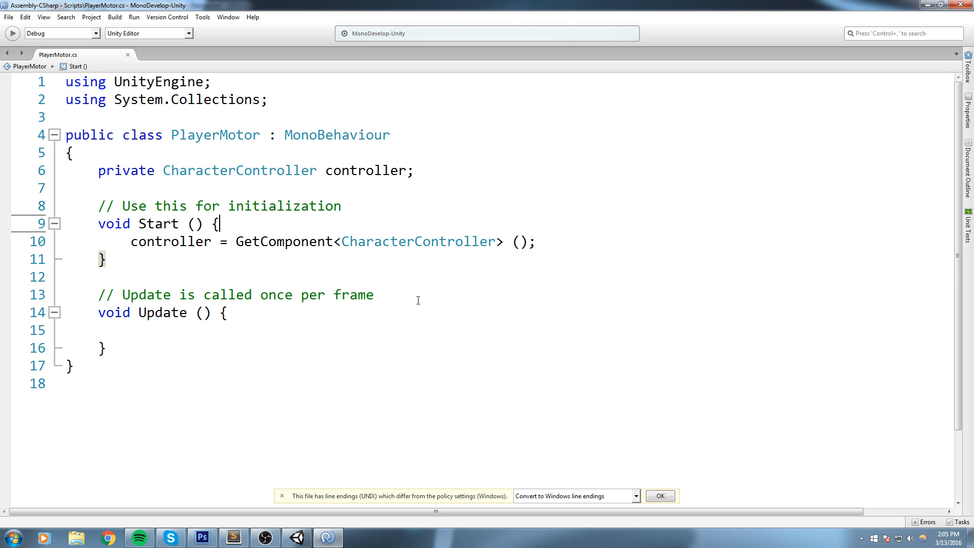
{"action": "double_click", "coordinate": [171, 241]}
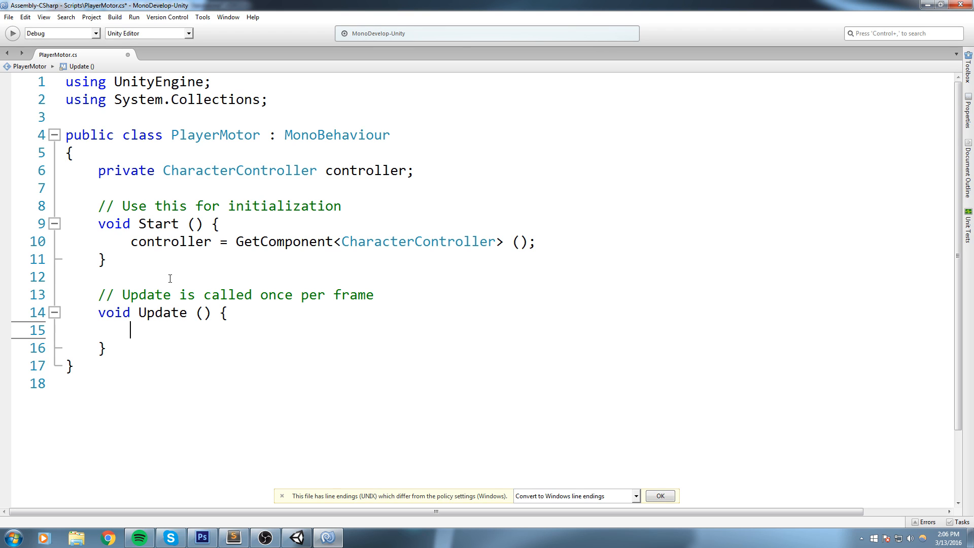
{"action": "mouse_move", "coordinate": [182, 329]}
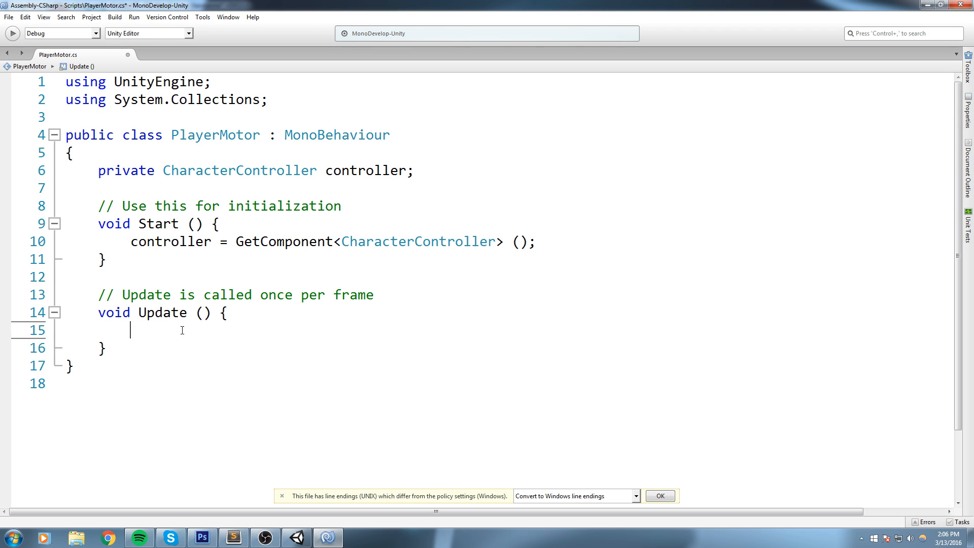
{"action": "mouse_move", "coordinate": [114, 313]}
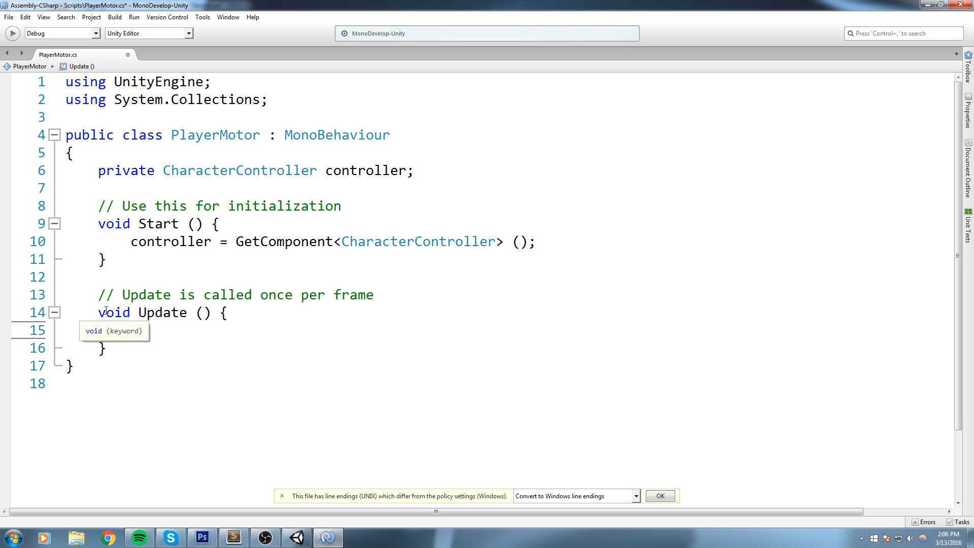
{"action": "mouse_move", "coordinate": [155, 314]}
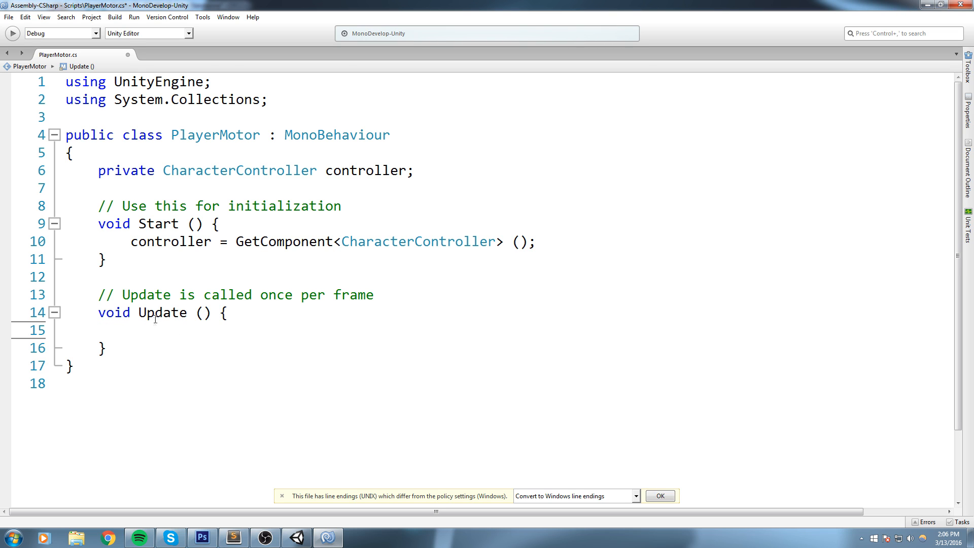
Write controller.Move(Vector3.forward); inside Update using autocomplete.
{"action": "type", "text": "controller."}
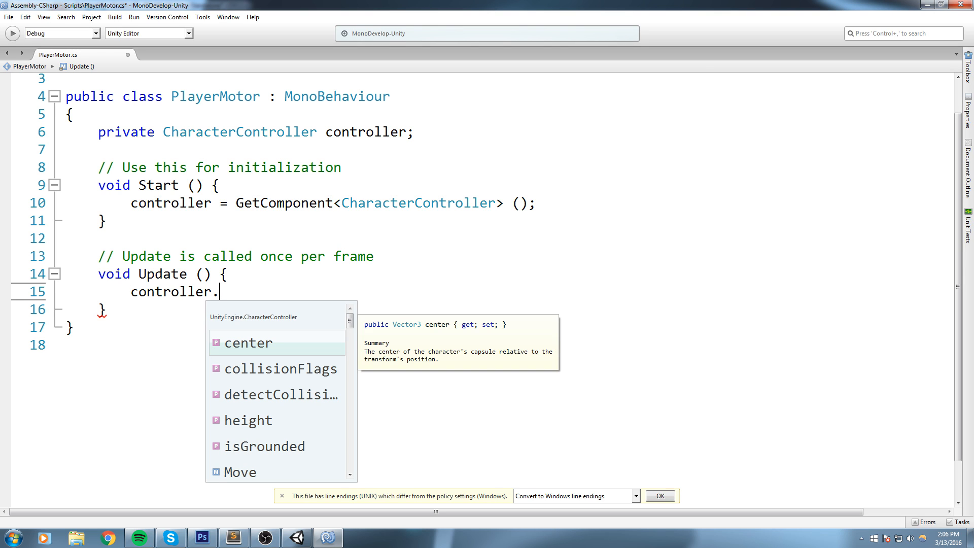
{"action": "type", "text": "Move"}
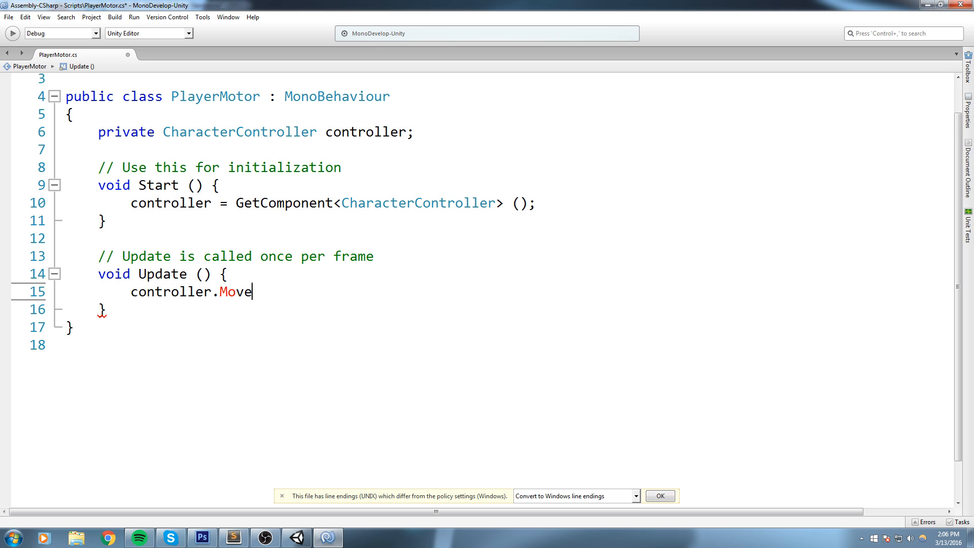
{"action": "type", "text": "("}
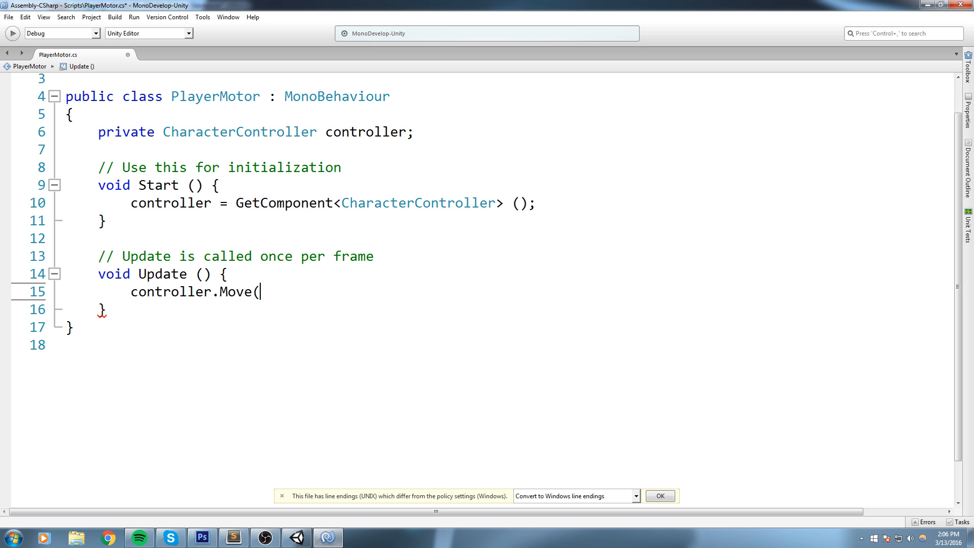
{"action": "type", "text": "("}
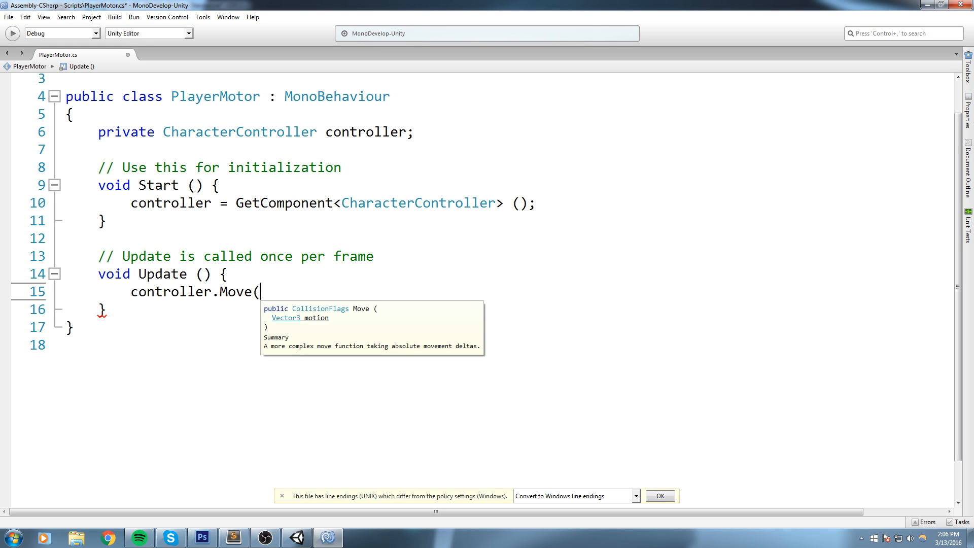
{"action": "type", "text": "V"}
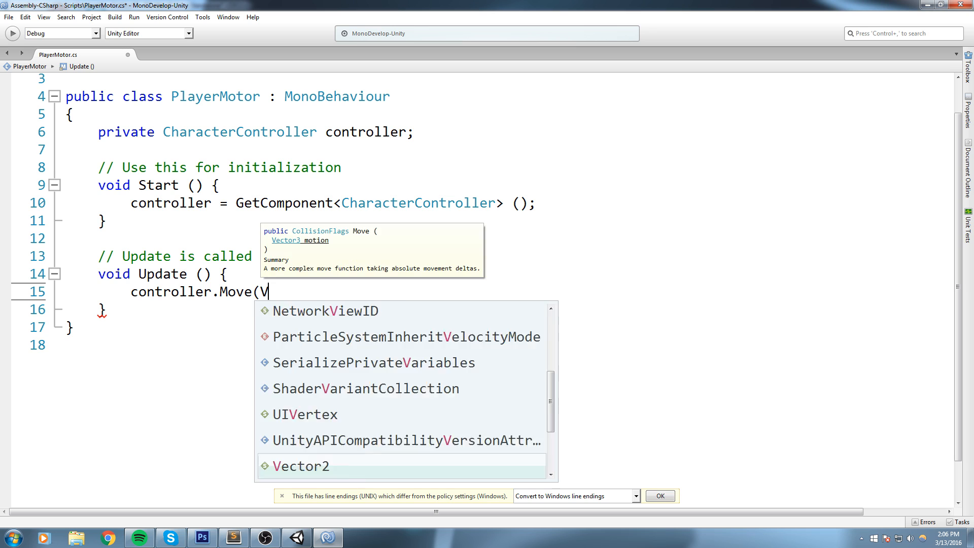
{"action": "type", "text": "ector3.forward"}
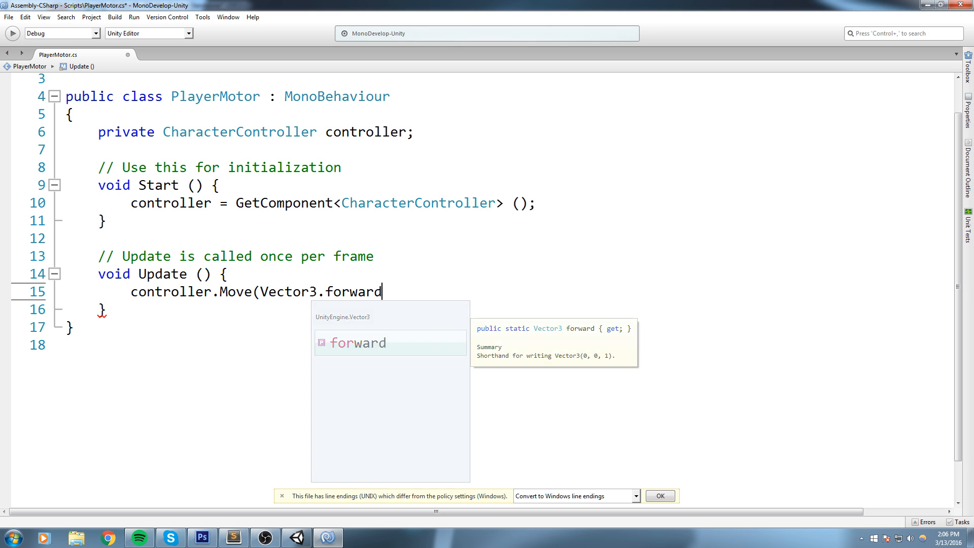
{"action": "type", "text": ");"}
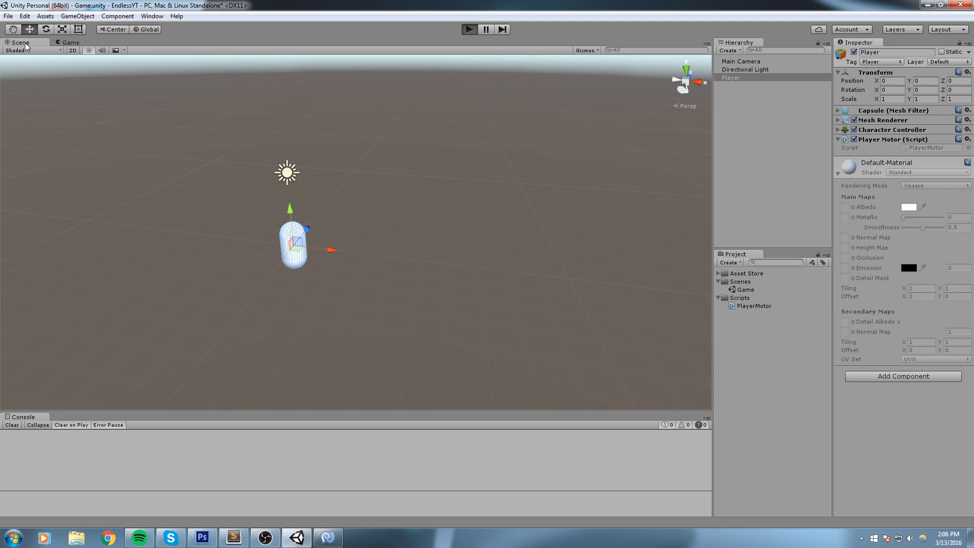
{"action": "mouse_move", "coordinate": [337, 263]}
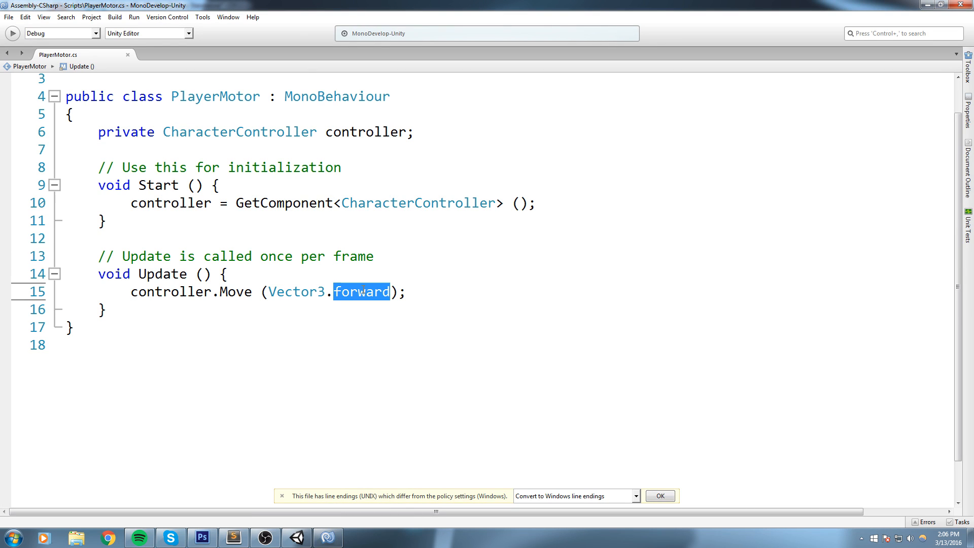
Multiply Vector3.forward by Time.deltaTime inside the Move call.
{"action": "left_click", "coordinate": [395, 291]}
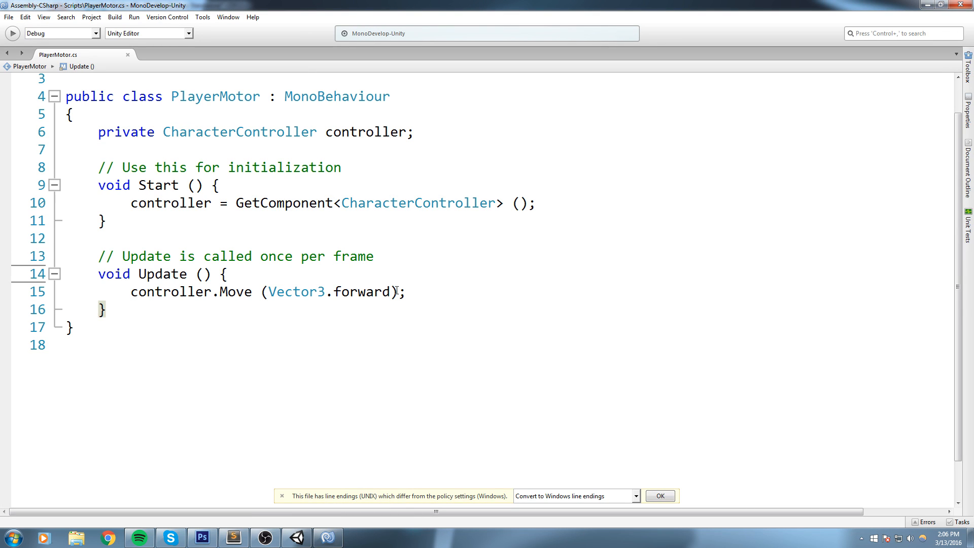
{"action": "left_click", "coordinate": [228, 274]}
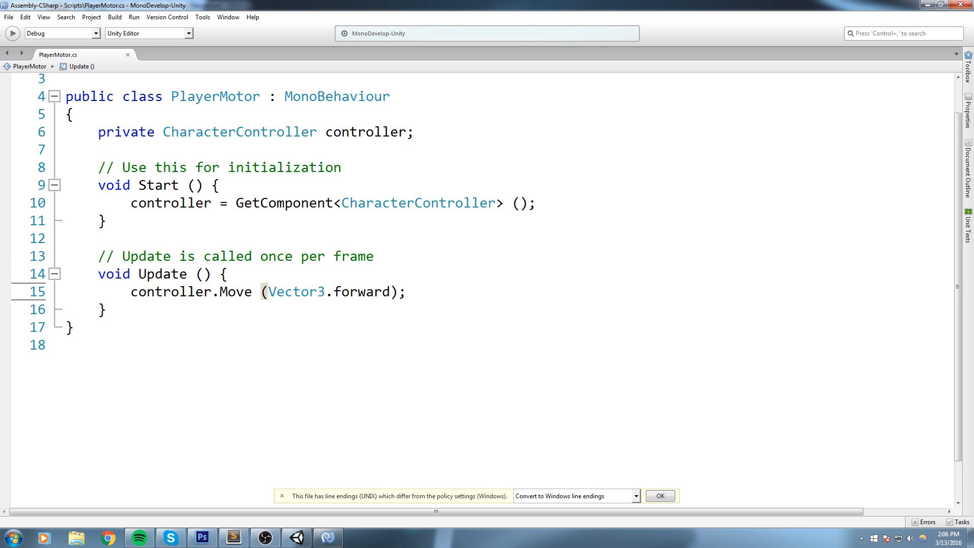
{"action": "type", "text": "* Tie"}
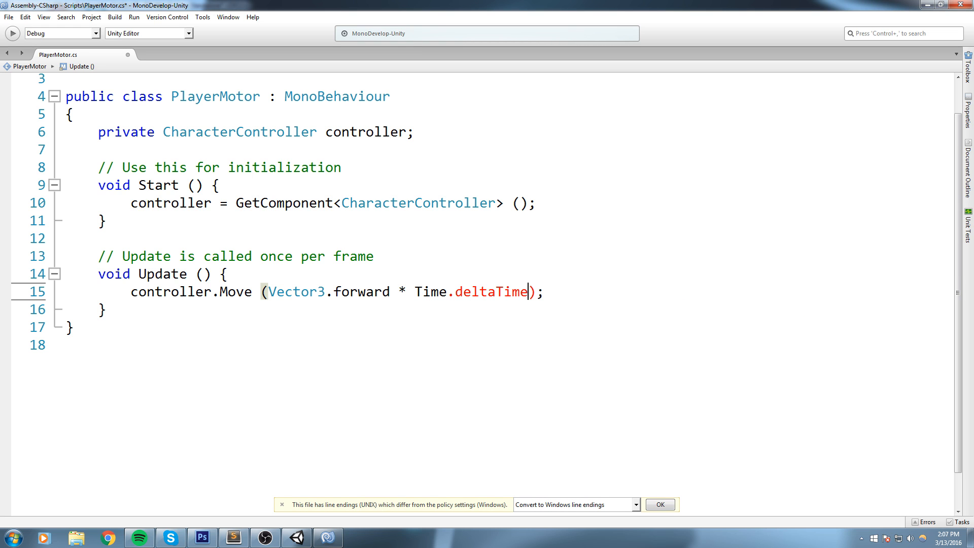
{"action": "double_click", "coordinate": [471, 292]}
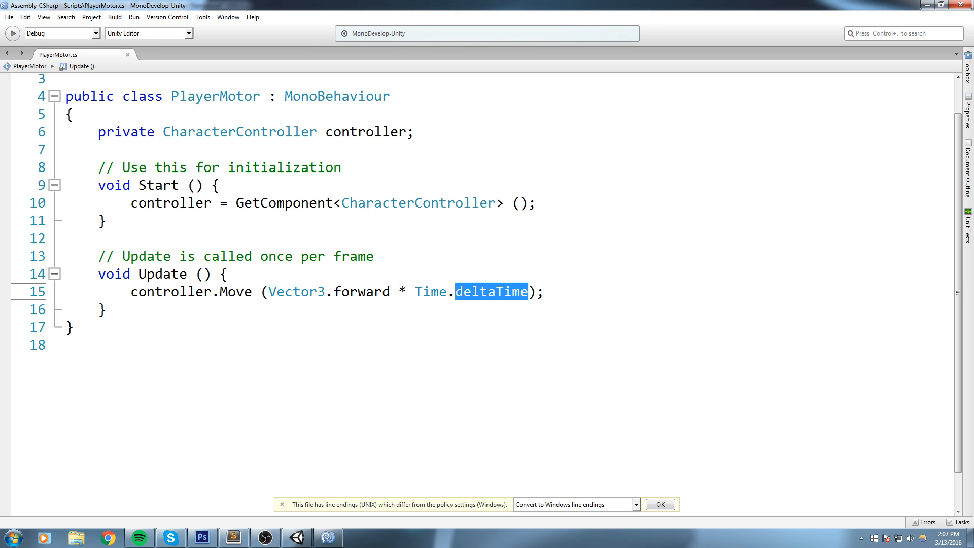
Play the scene in Unity to watch Player slide forward, then stop play mode.
{"action": "left_click", "coordinate": [297, 538]}
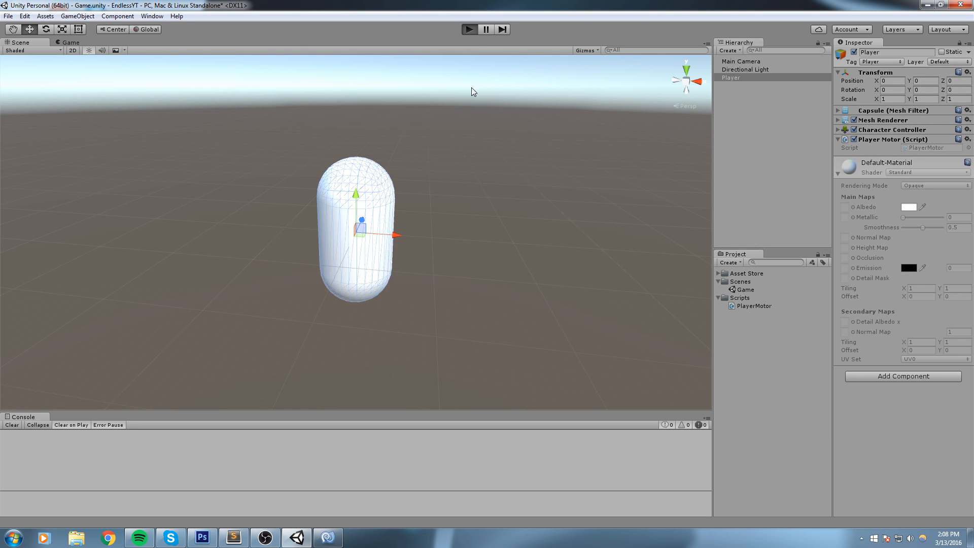
{"action": "left_click", "coordinate": [469, 30]}
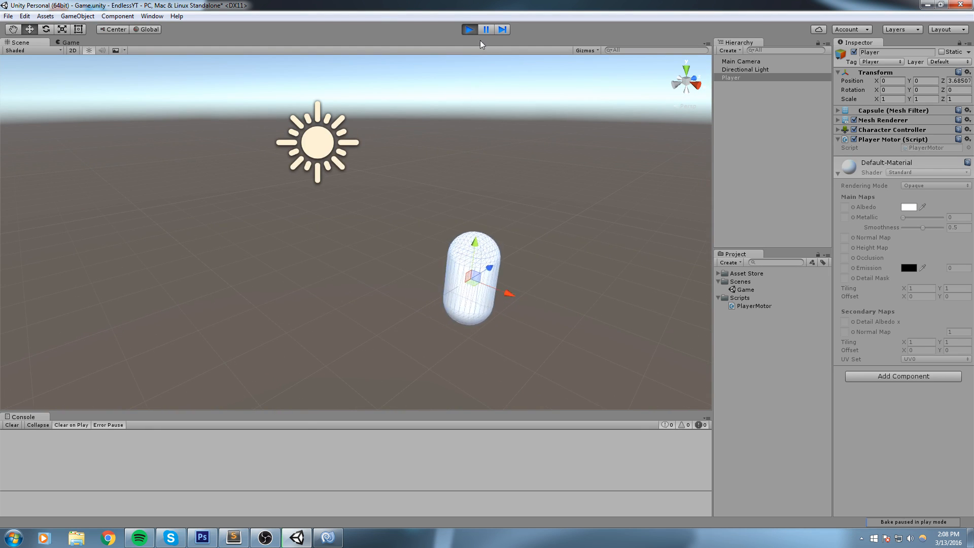
{"action": "left_click", "coordinate": [470, 29]}
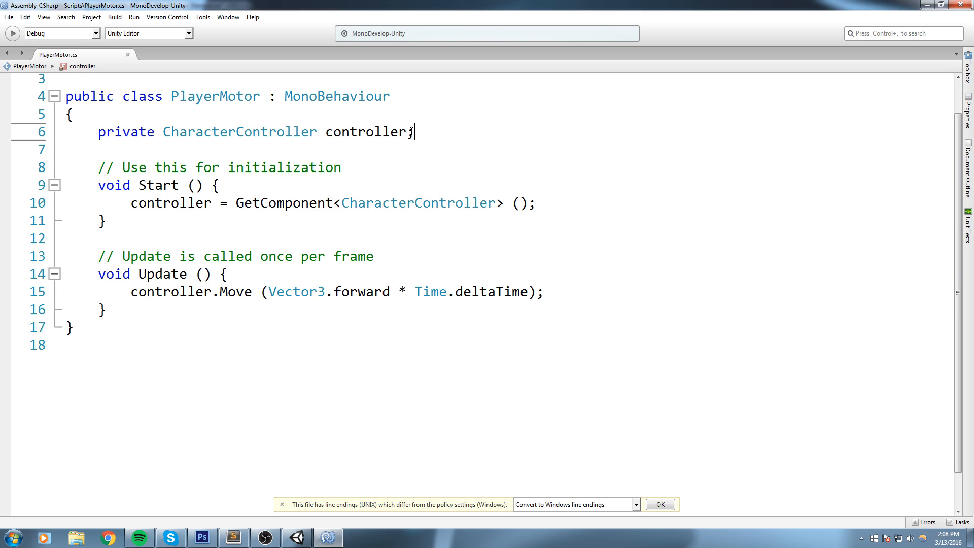
Declare 'private float speed = 5.0f;' in PlayerMotor.
{"action": "type", "text": "private float speed ="}
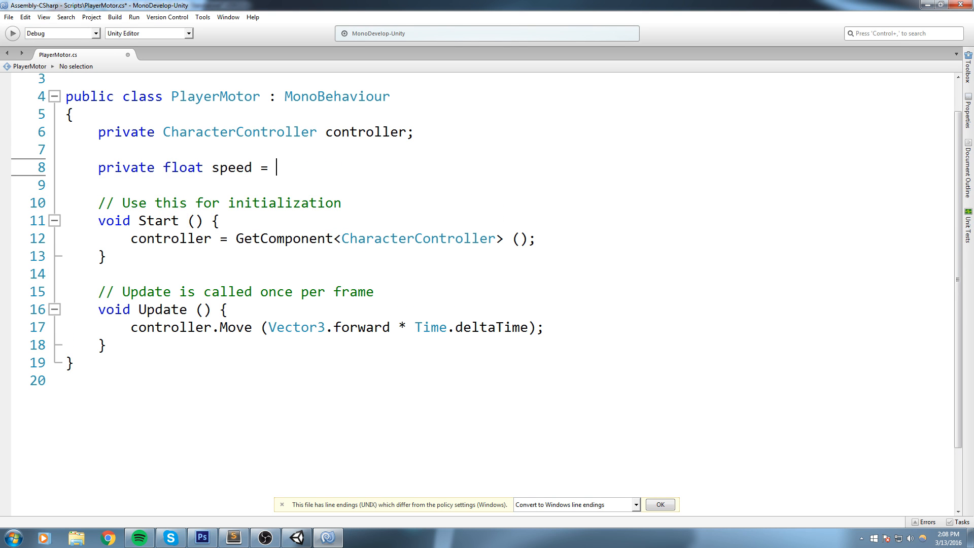
{"action": "type", "text": "5.0f;"}
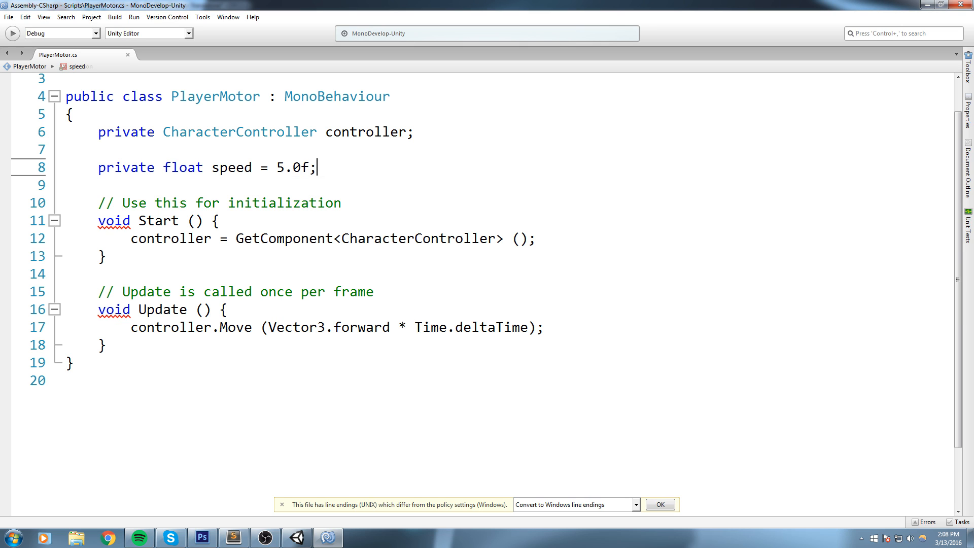
{"action": "double_click", "coordinate": [292, 168]}
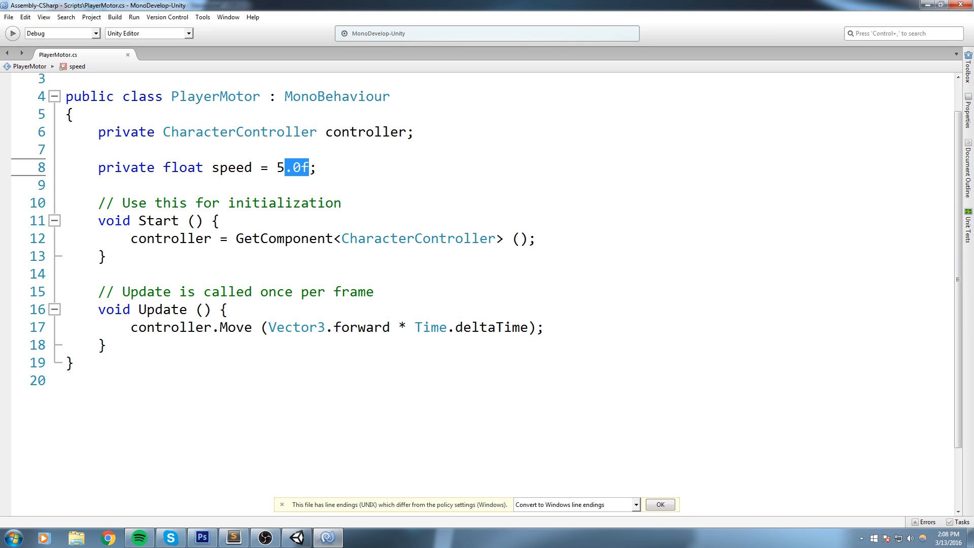
Change the Move call to (Vector3.forward * speed) * Time.deltaTime and return to Unity.
{"action": "left_click", "coordinate": [229, 309]}
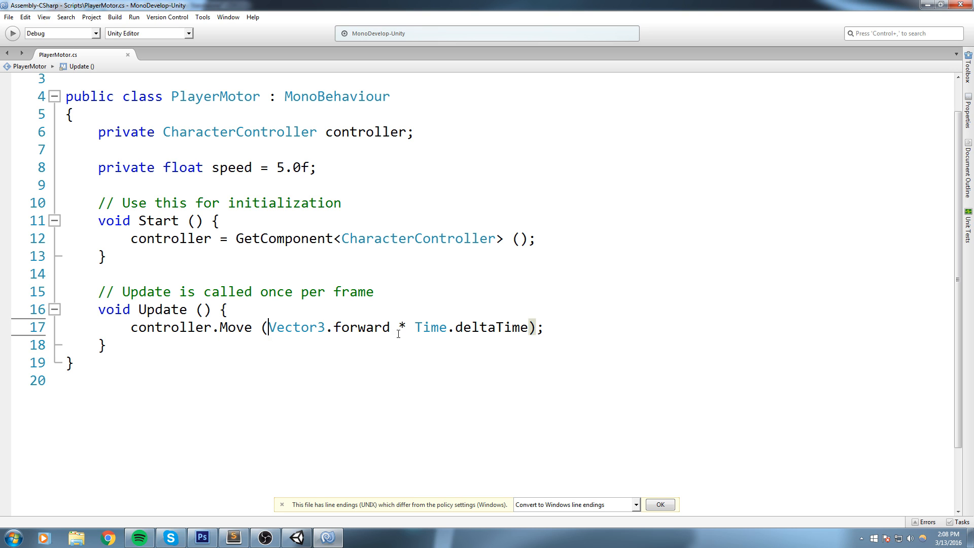
{"action": "type", "text": "("}
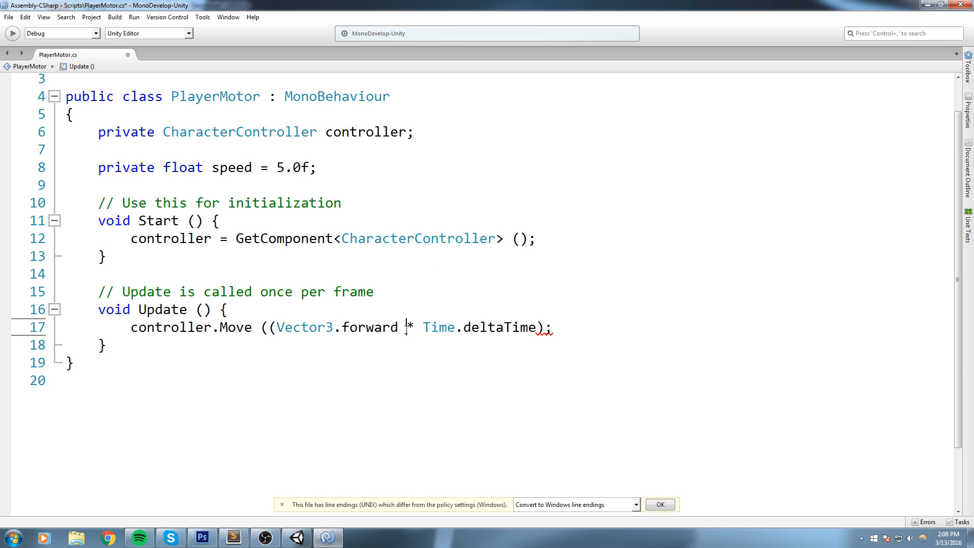
{"action": "type", "text": "speed) *"}
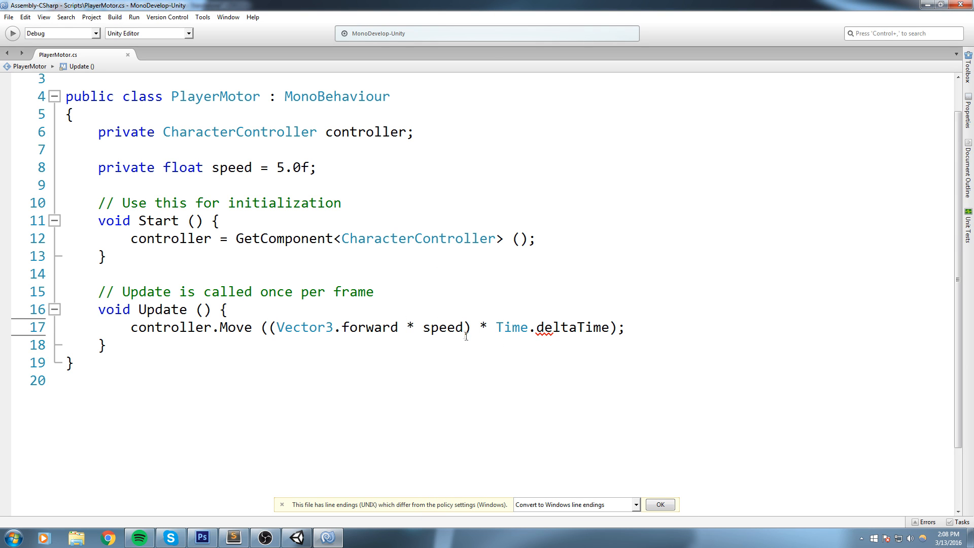
{"action": "left_click", "coordinate": [615, 328]}
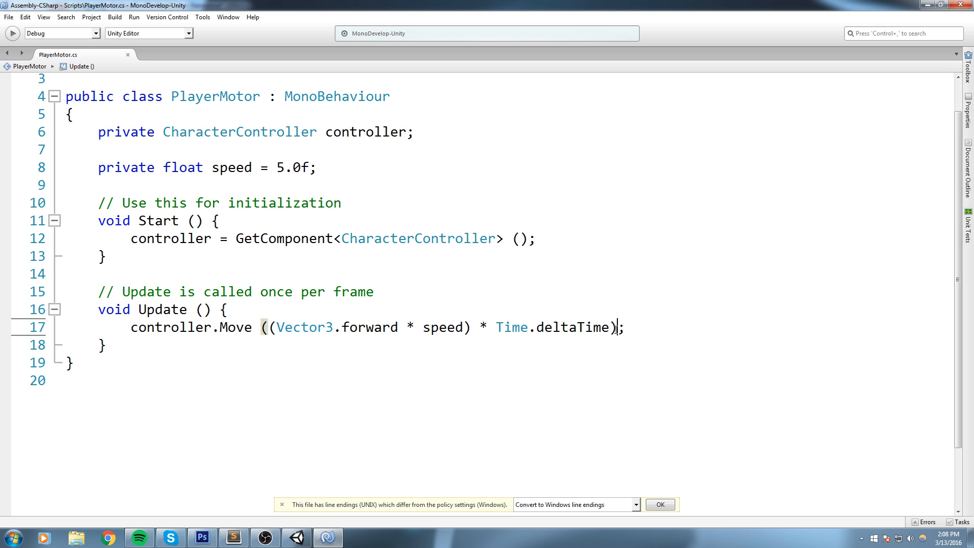
{"action": "left_click", "coordinate": [296, 538]}
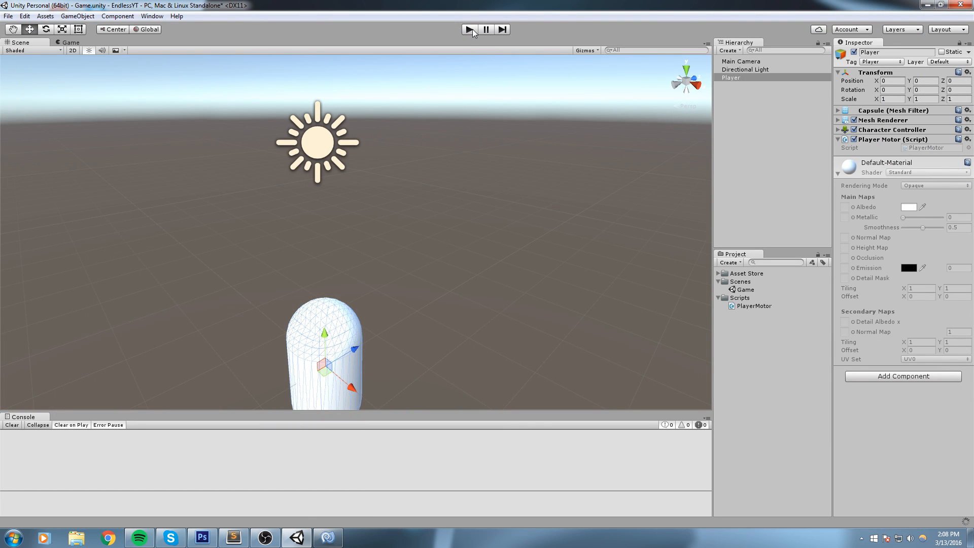
{"action": "left_click", "coordinate": [469, 29]}
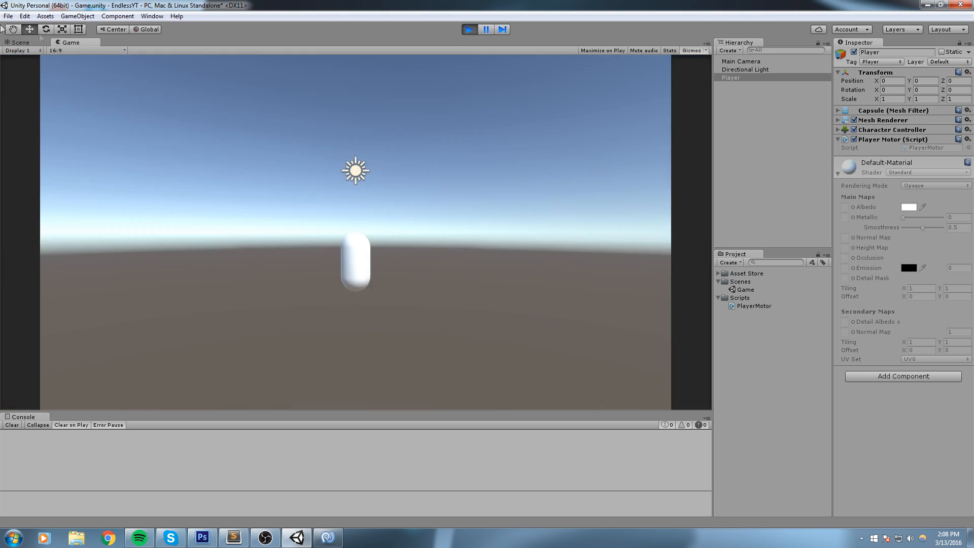
{"action": "left_click", "coordinate": [21, 42]}
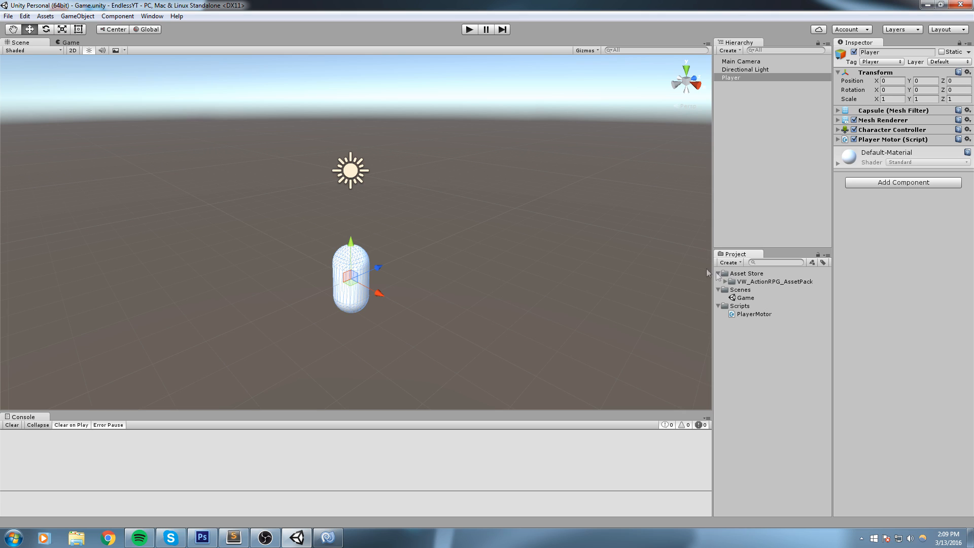
Locate the Scout model under VW_ActionRPG_AssetPack > Models > Characters and place it in the scene.
{"action": "left_click", "coordinate": [723, 281]}
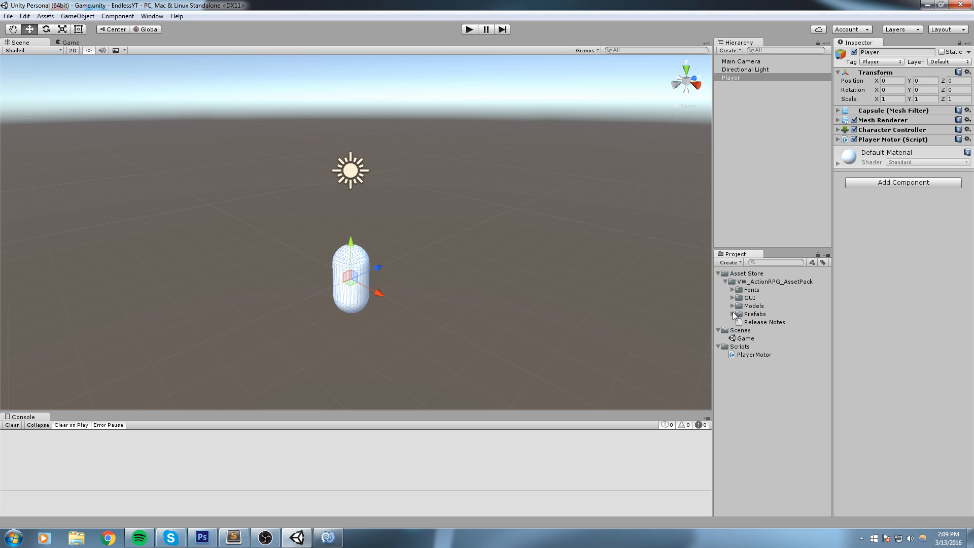
{"action": "left_click", "coordinate": [733, 313]}
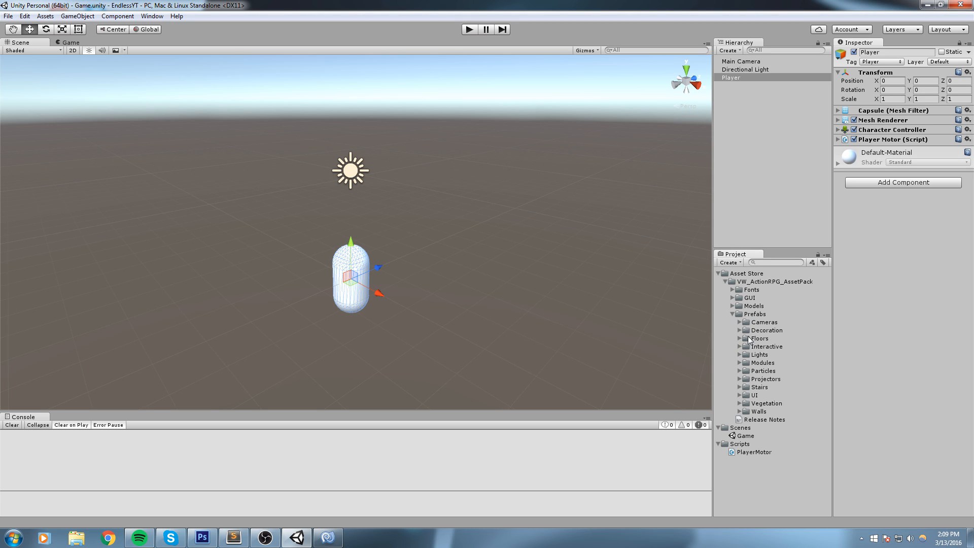
{"action": "left_click", "coordinate": [753, 306]}
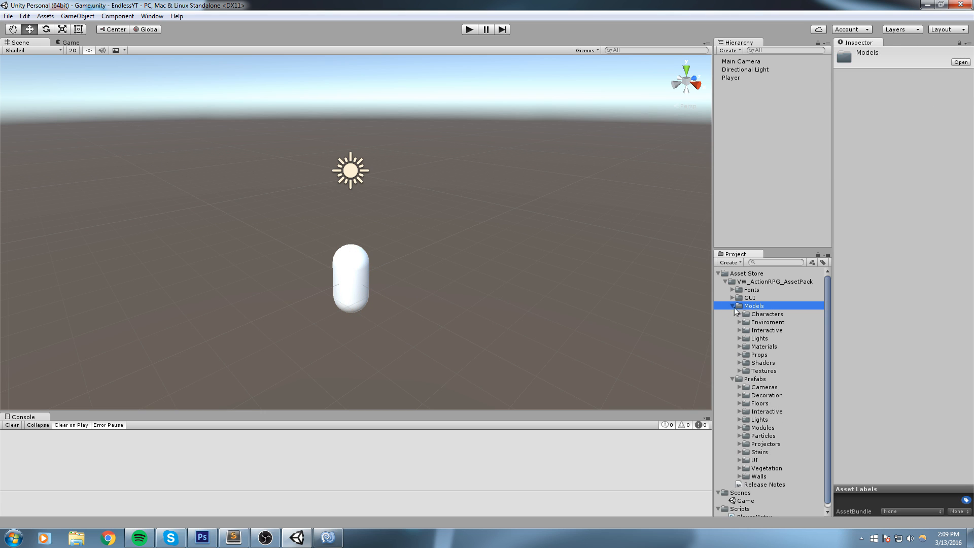
{"action": "left_click", "coordinate": [740, 313]}
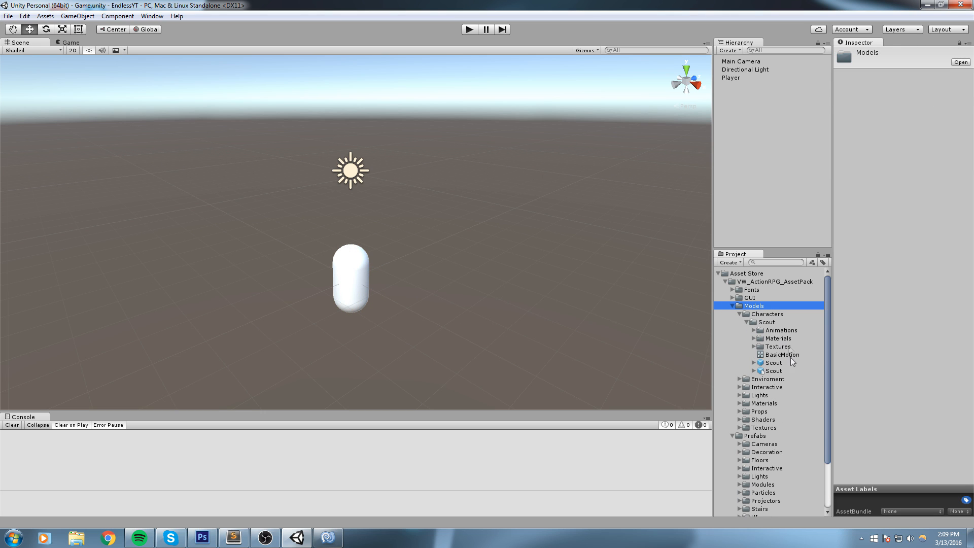
{"action": "left_click", "coordinate": [775, 363]}
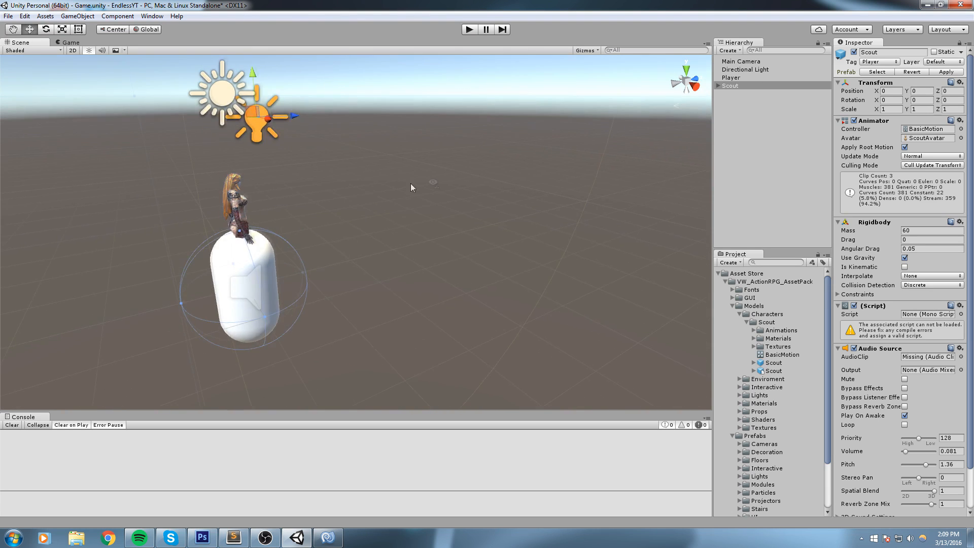
Strip Scout of the broken script, Rigidbody, Audio Source, collider and Audio Listener.
{"action": "left_click", "coordinate": [731, 78]}
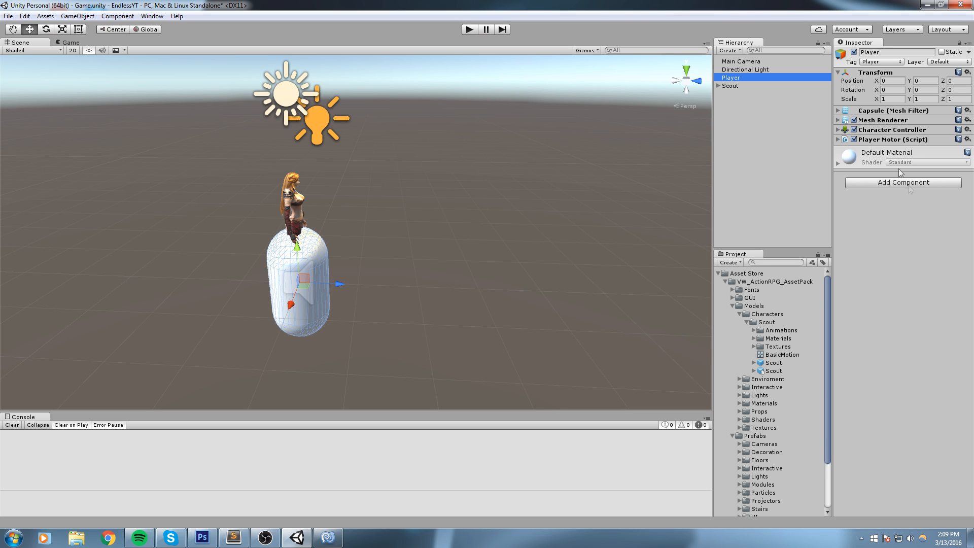
{"action": "left_click", "coordinate": [732, 86]}
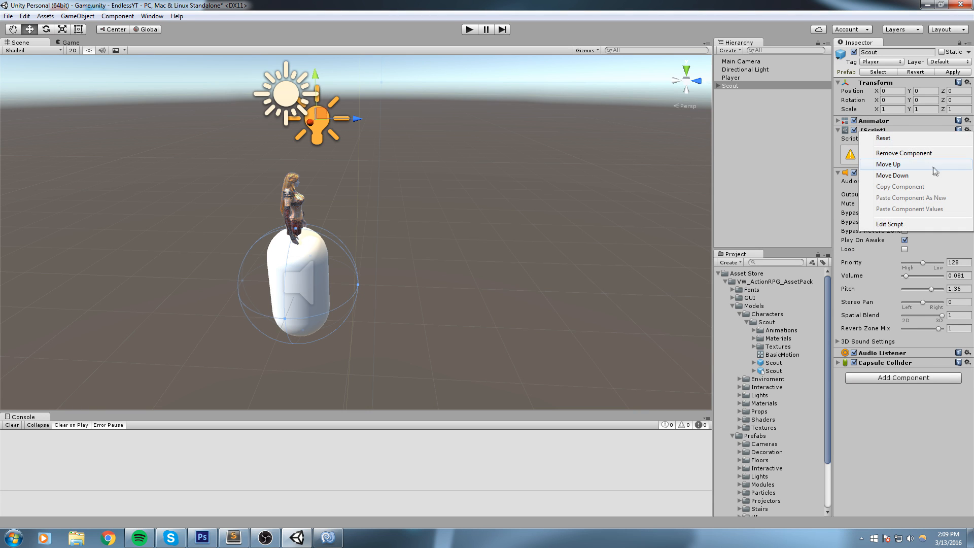
{"action": "left_click", "coordinate": [904, 153]}
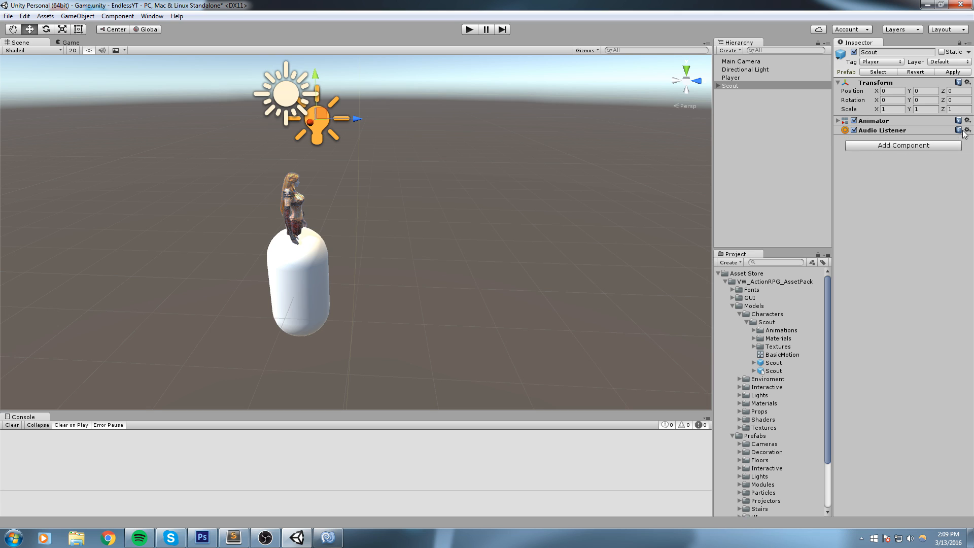
{"action": "left_click", "coordinate": [966, 131]}
{"action": "type", "text": "pla"}
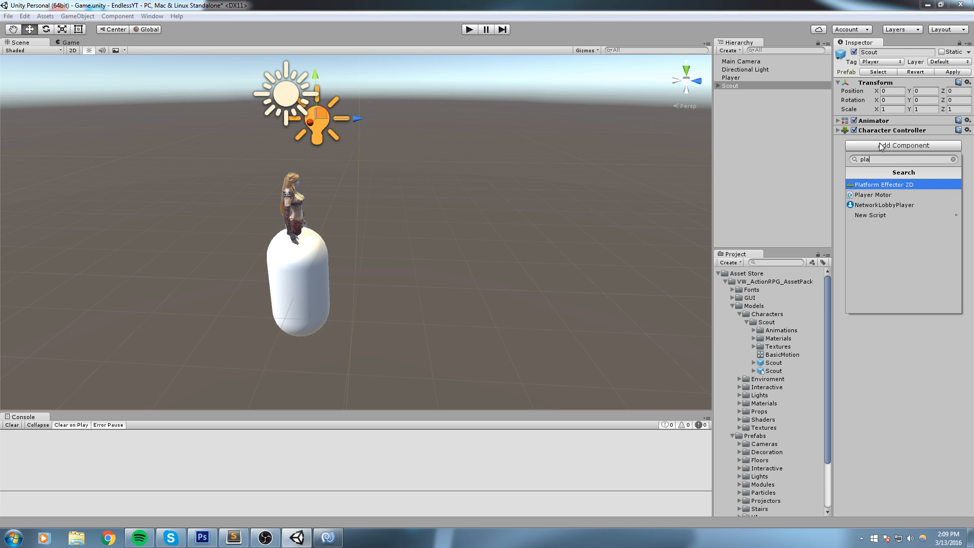
Give Scout a Character Controller and the Player Motor script, then delete the old Player capsule.
{"action": "left_click", "coordinate": [874, 195]}
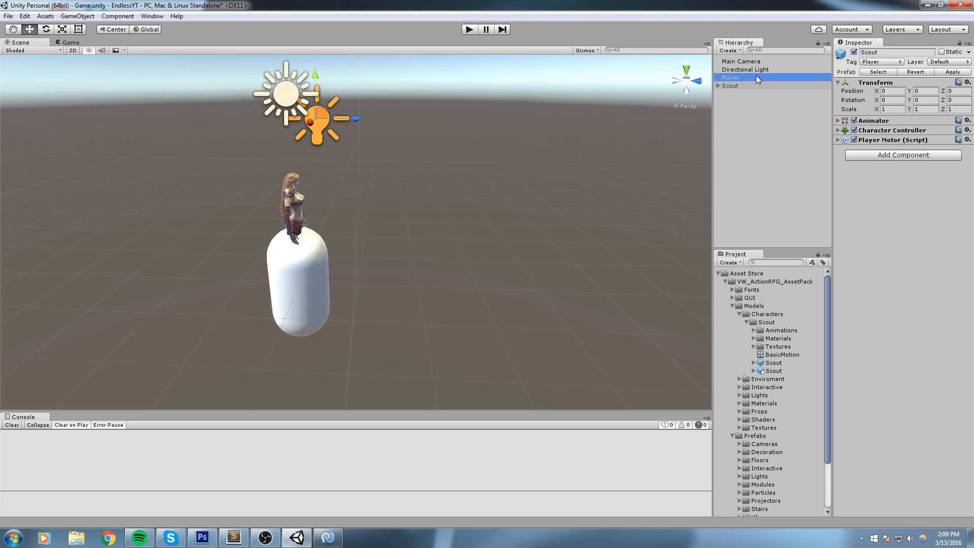
{"action": "left_click", "coordinate": [731, 86]}
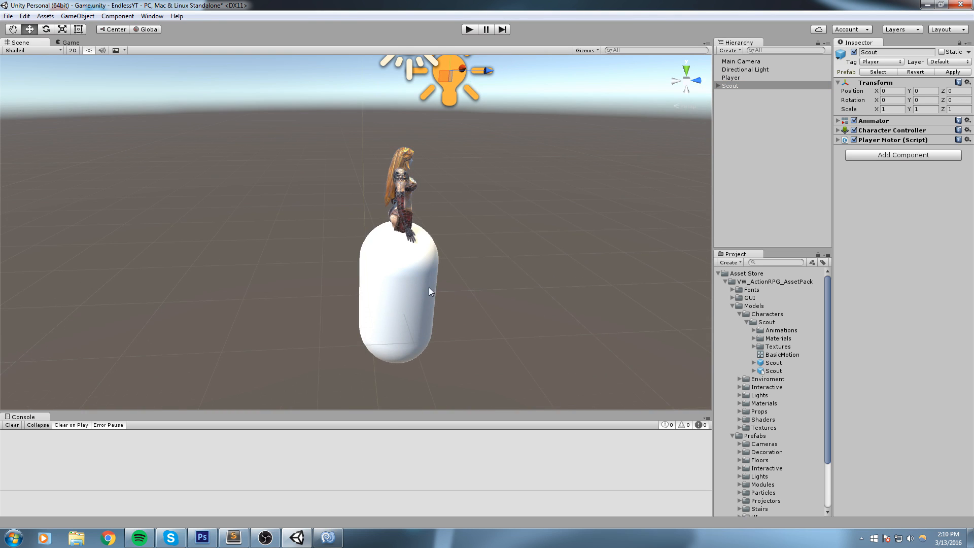
{"action": "left_click", "coordinate": [731, 77]}
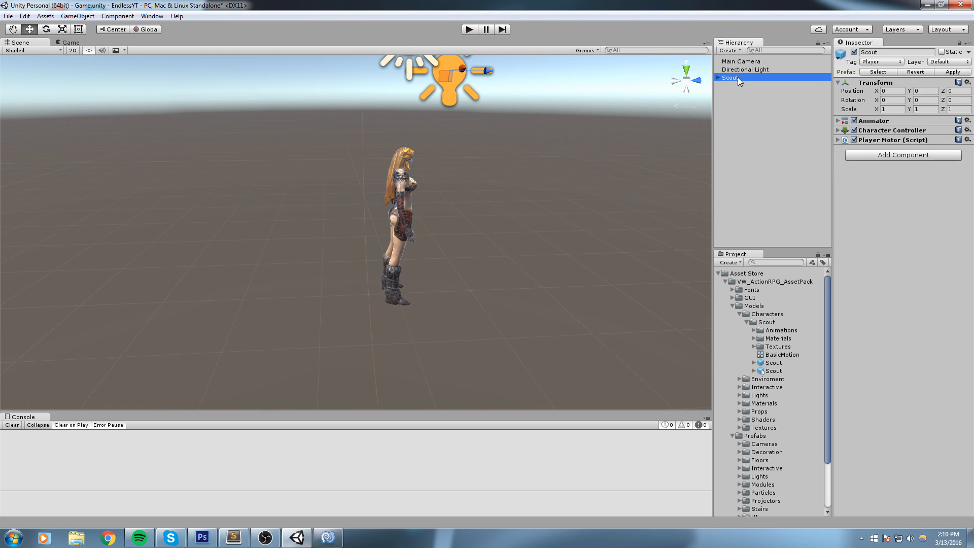
Rename Scout to Player and drag it into the Project panel as a Player prefab.
{"action": "left_click", "coordinate": [838, 130]}
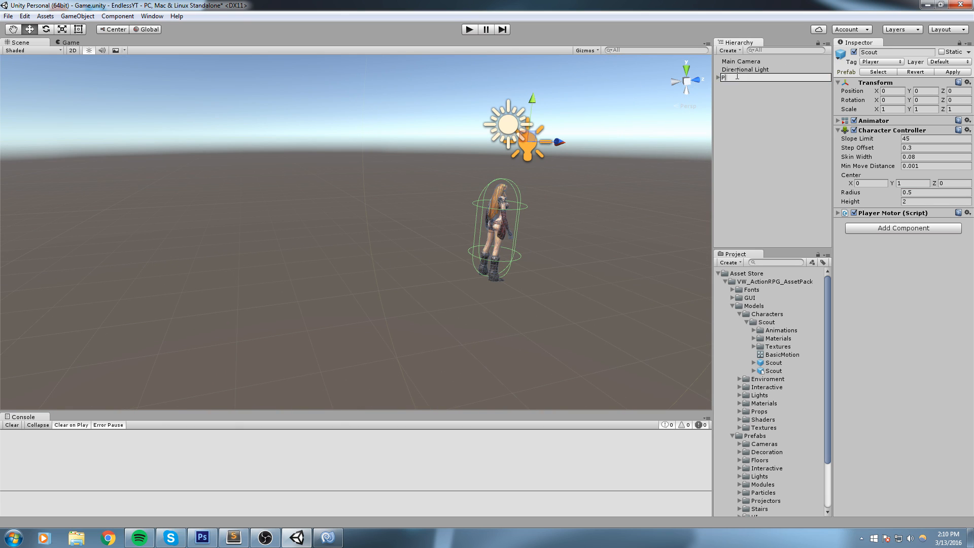
{"action": "left_click", "coordinate": [881, 62]}
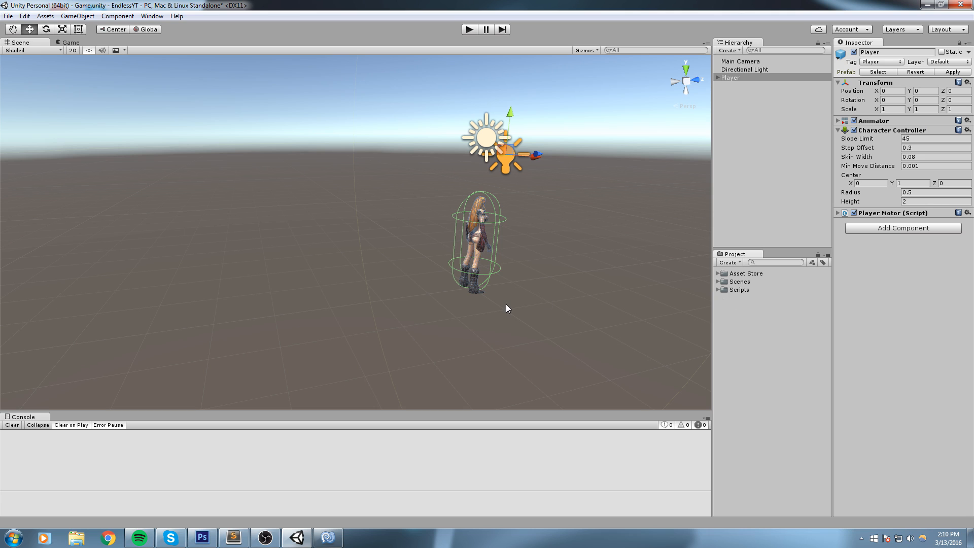
{"action": "left_click", "coordinate": [730, 77]}
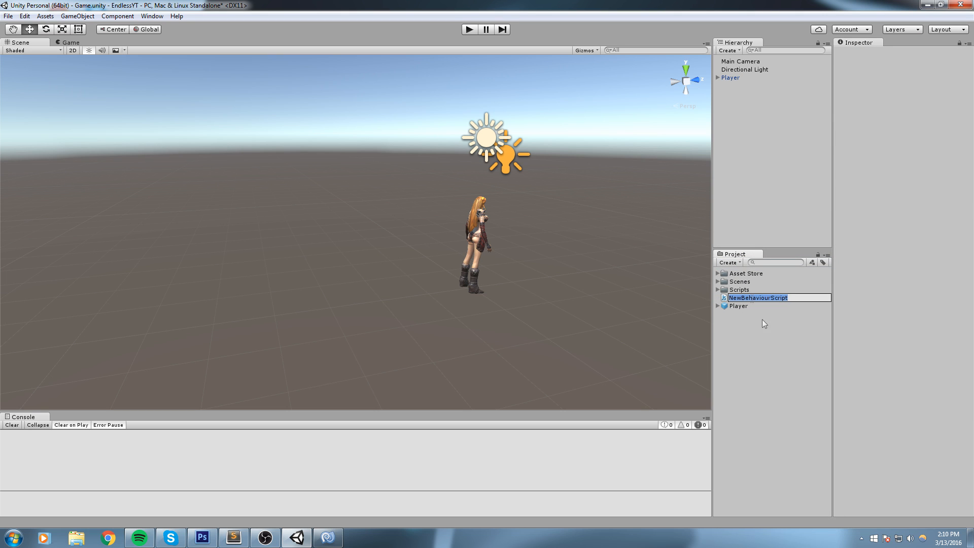
Create a new folder in the project assets via Create > Folder.
{"action": "left_click", "coordinate": [729, 262]}
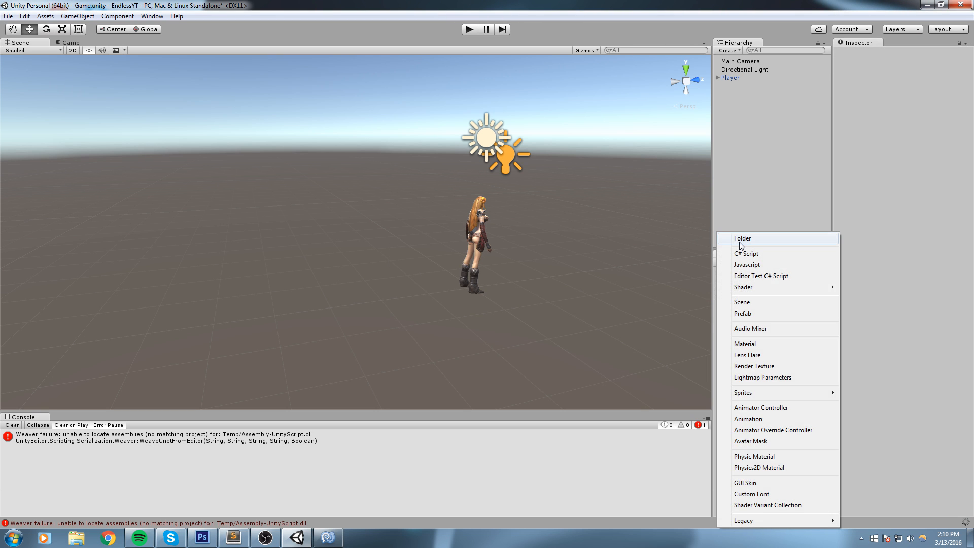
{"action": "left_click", "coordinate": [742, 237]}
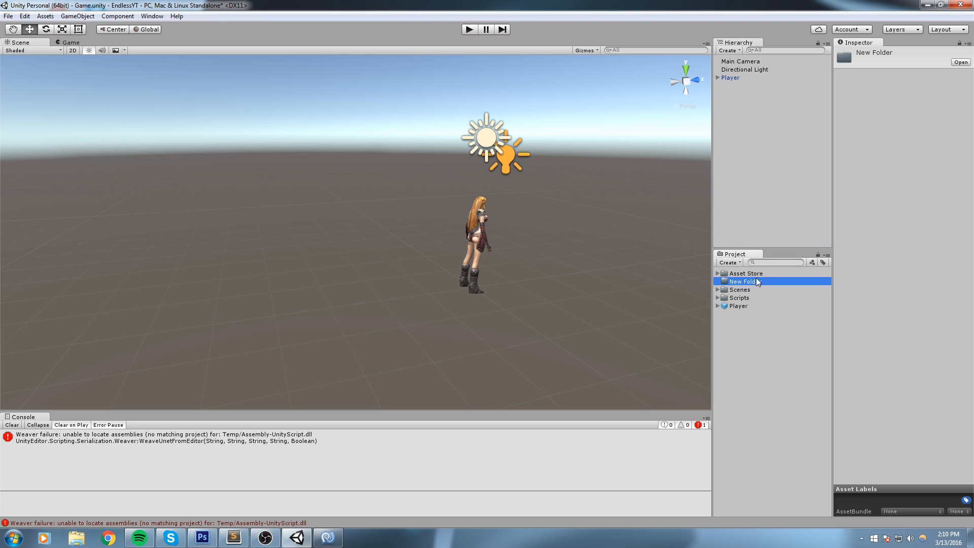